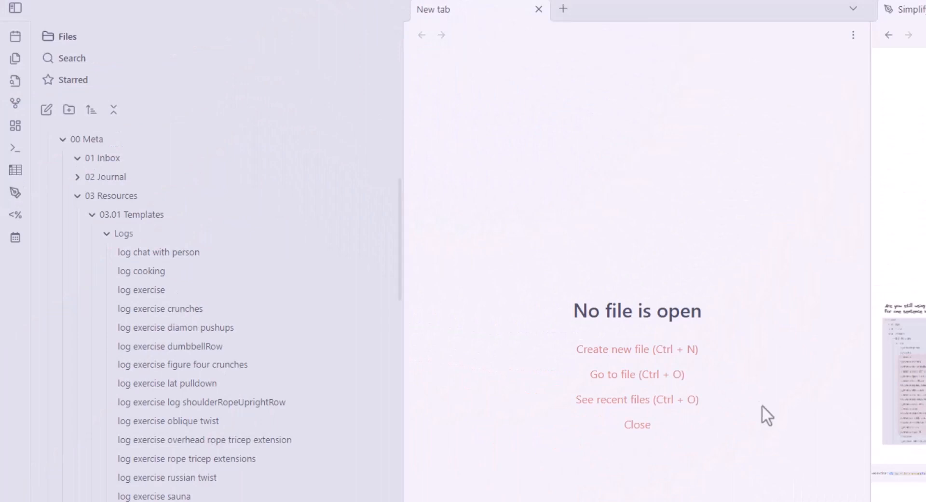
{"action": "mouse_move", "coordinate": [555, 271]}
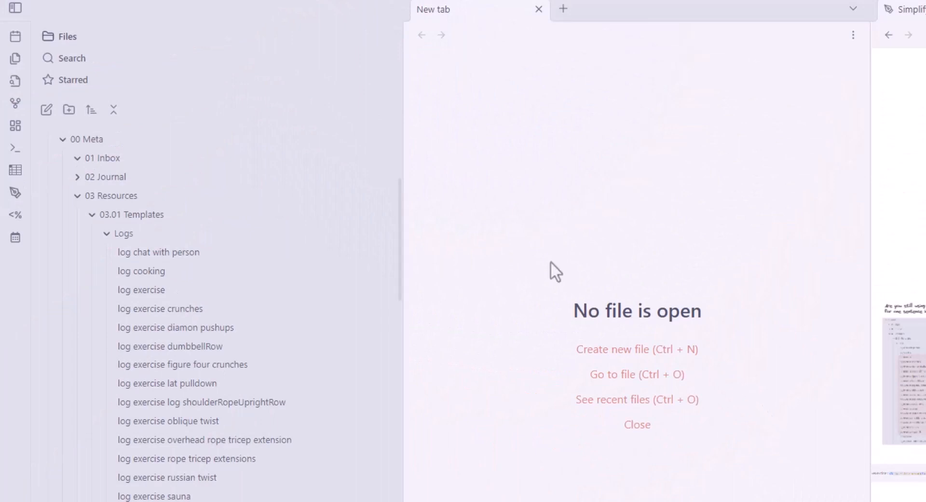
{"action": "mouse_move", "coordinate": [195, 348]}
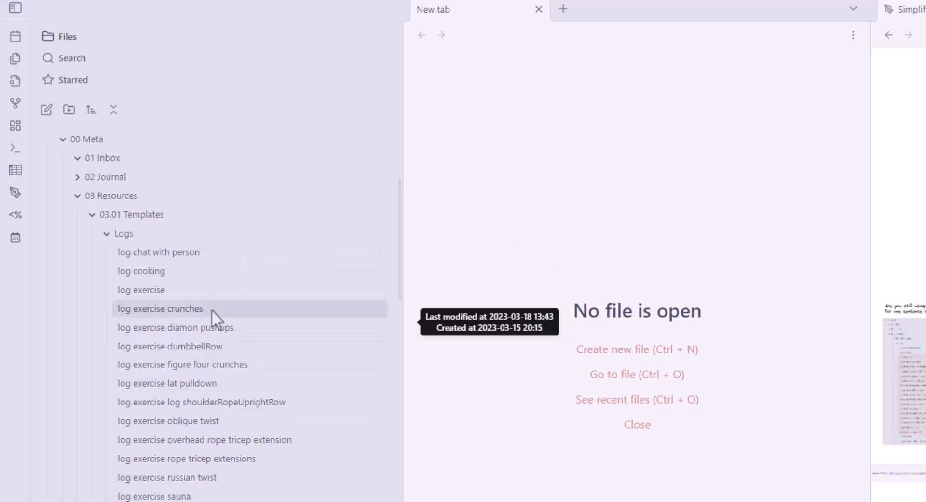
- Insert the crunches log template into a new note with the value 30
{"action": "left_click", "coordinate": [160, 308]}
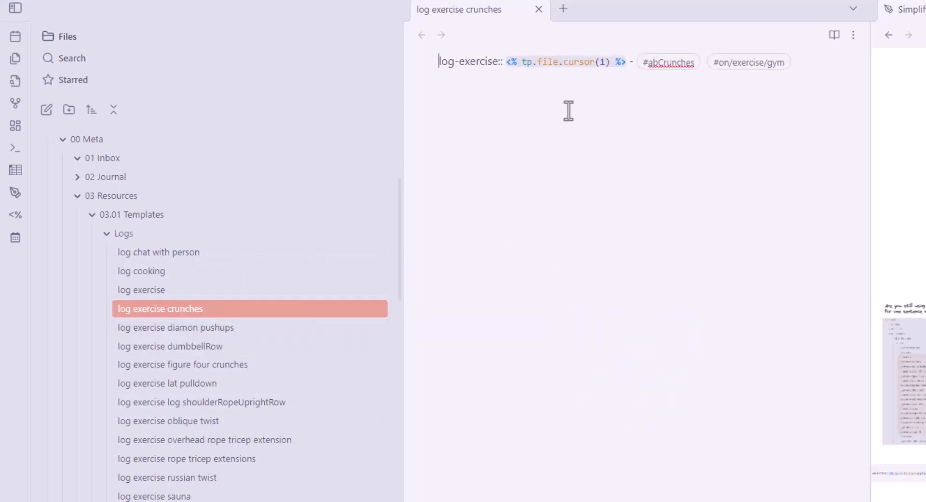
{"action": "mouse_move", "coordinate": [562, 141]}
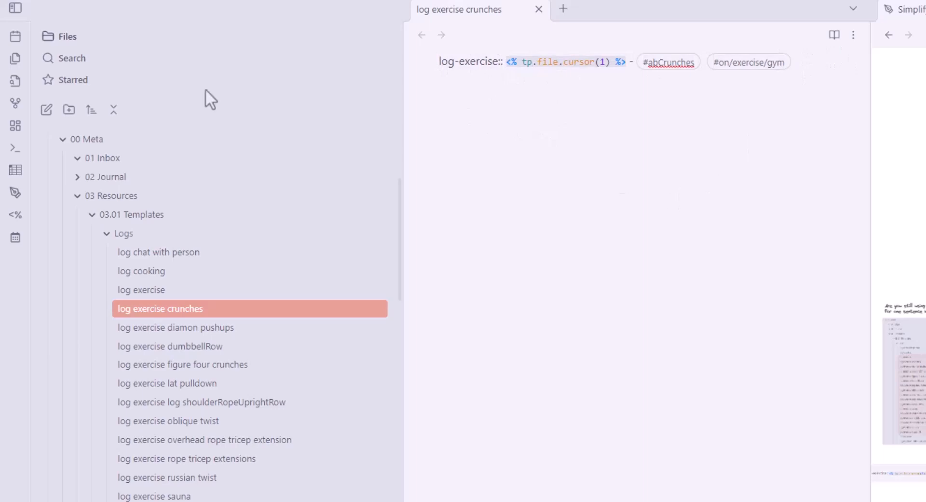
{"action": "left_click", "coordinate": [563, 9]}
{"action": "type", "text": "log"}
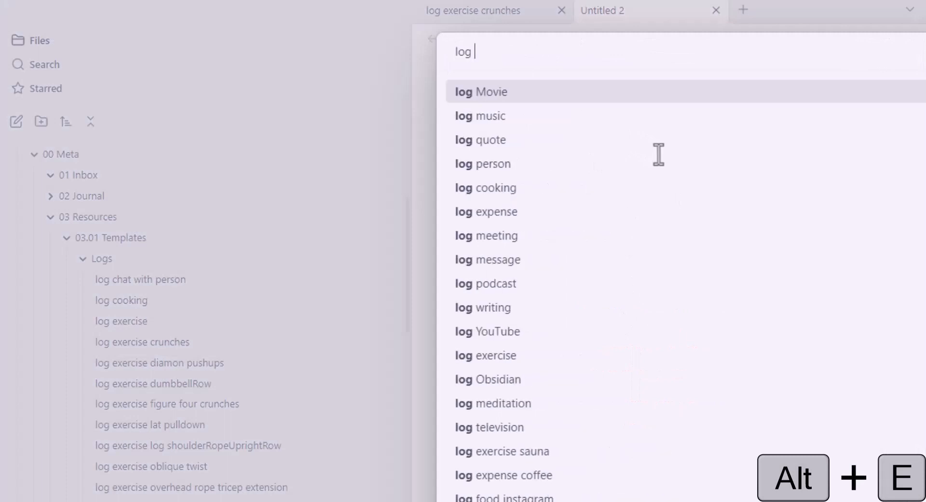
{"action": "key", "text": "Escape"}
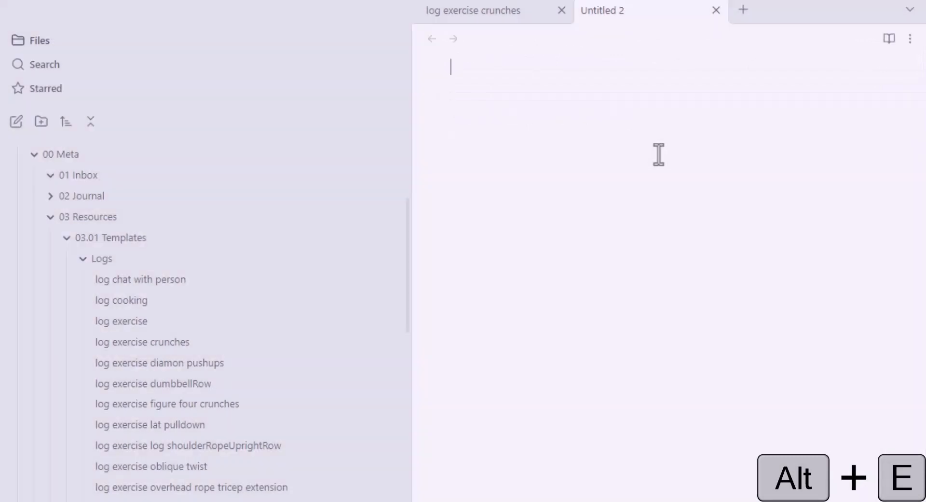
{"action": "key", "text": "Alt+e"}
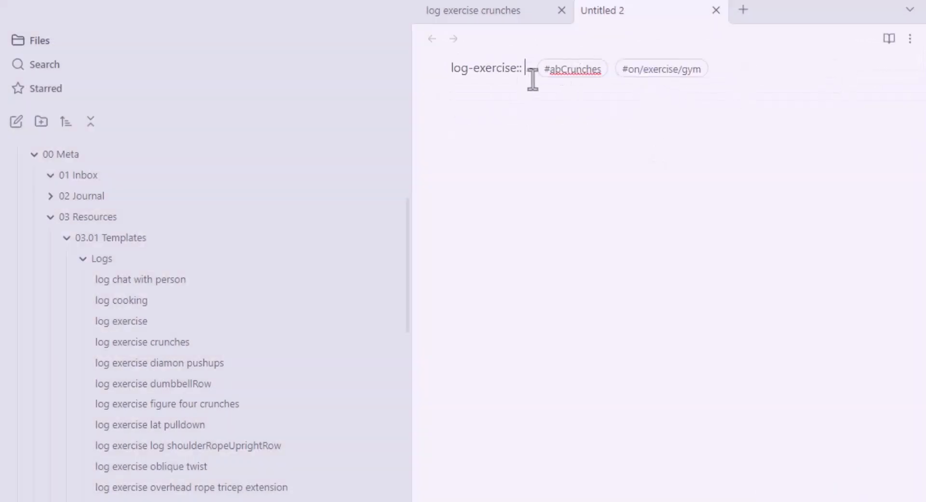
{"action": "type", "text": "30 -"}
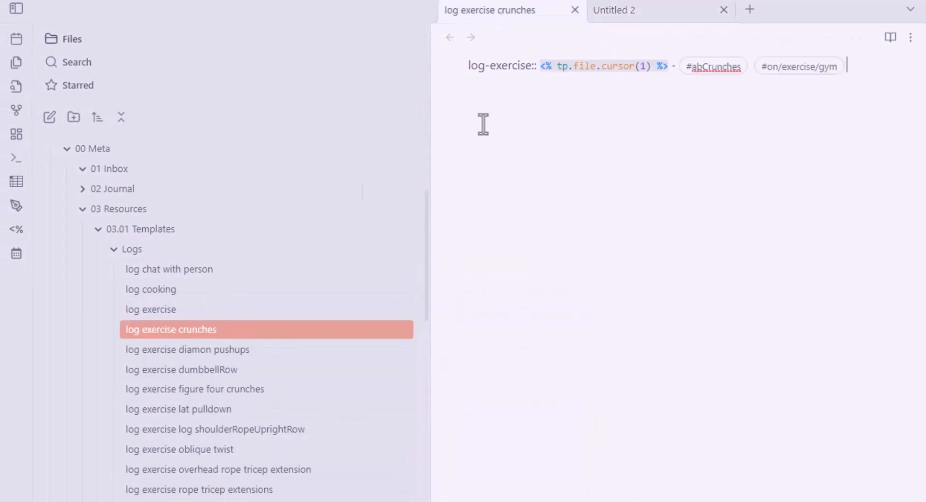
{"action": "mouse_move", "coordinate": [207, 365]}
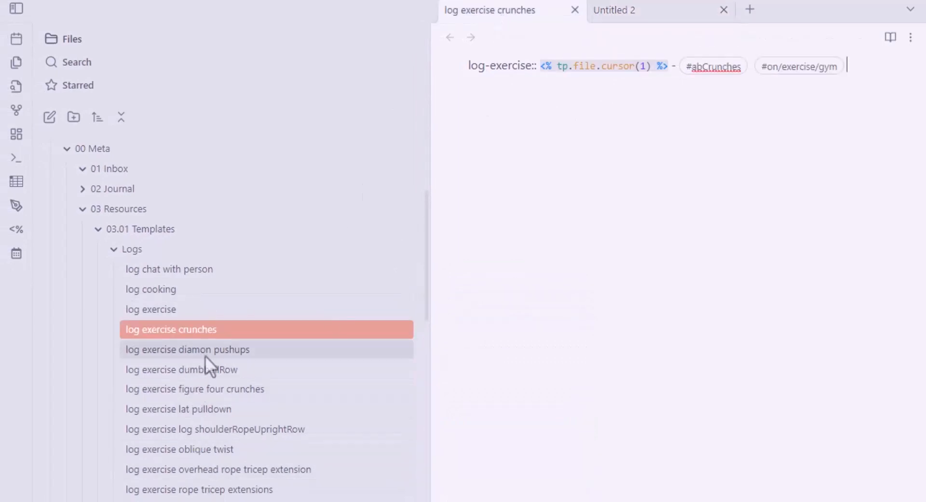
- Browse the dumbbellRow, figure four crunches, shoulderRopeUprightRow and oblique twist templates
{"action": "left_click", "coordinate": [181, 369]}
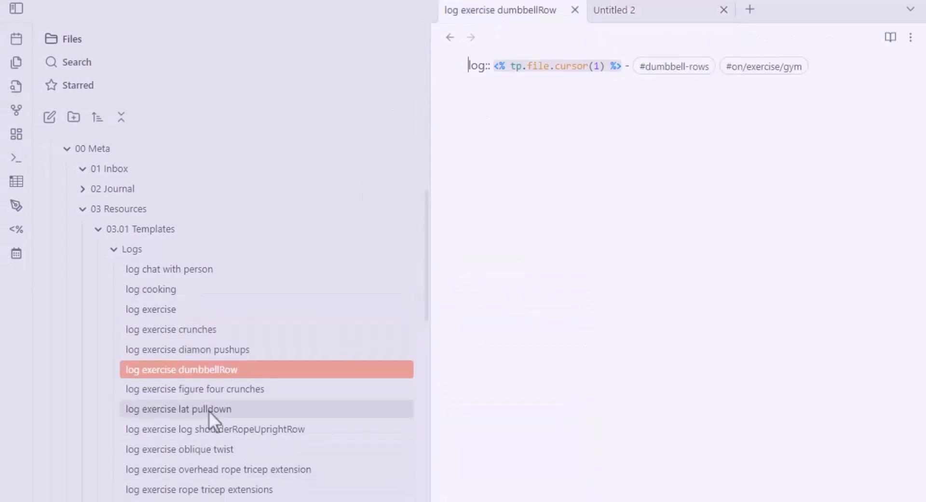
{"action": "left_click", "coordinate": [195, 389]}
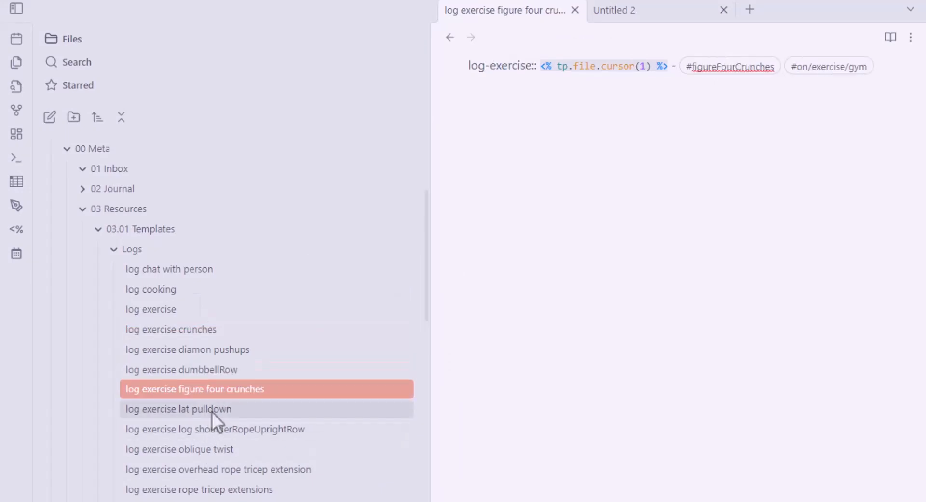
{"action": "left_click", "coordinate": [214, 429]}
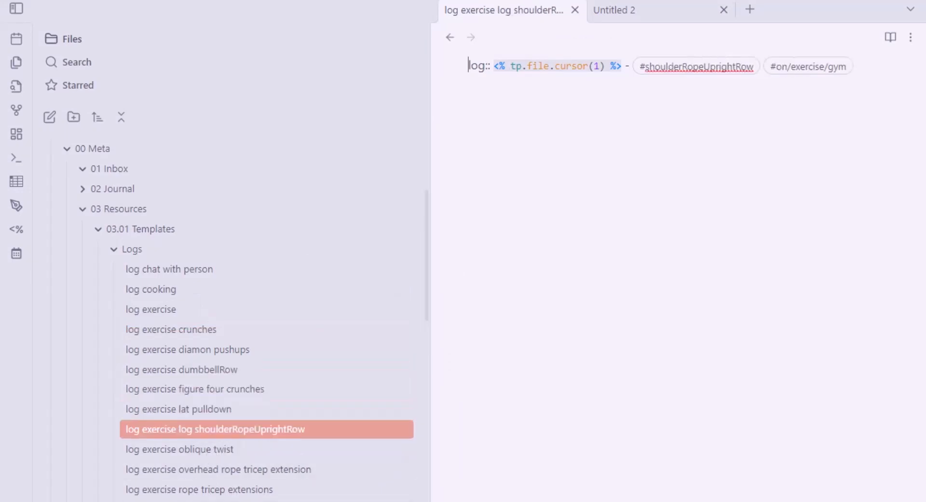
{"action": "left_click", "coordinate": [179, 448]}
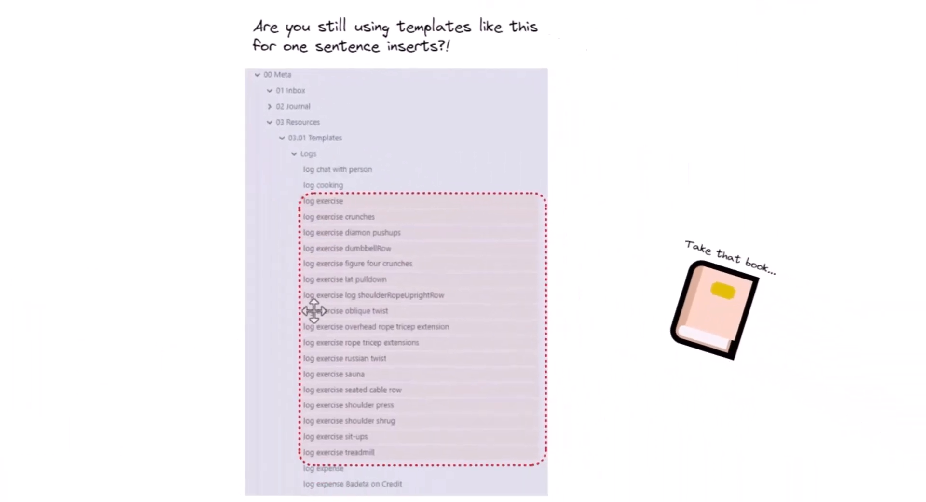
{"action": "mouse_move", "coordinate": [372, 276]}
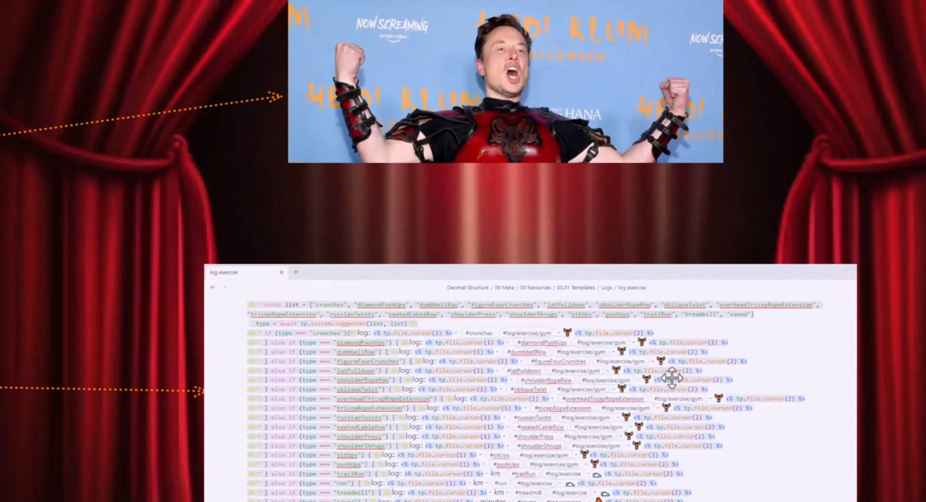
{"action": "mouse_move", "coordinate": [691, 357]}
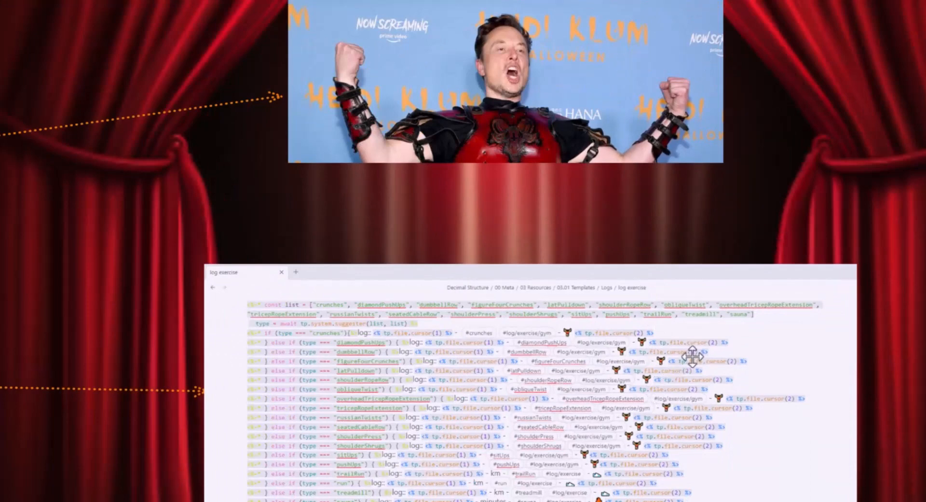
{"action": "mouse_move", "coordinate": [692, 371]}
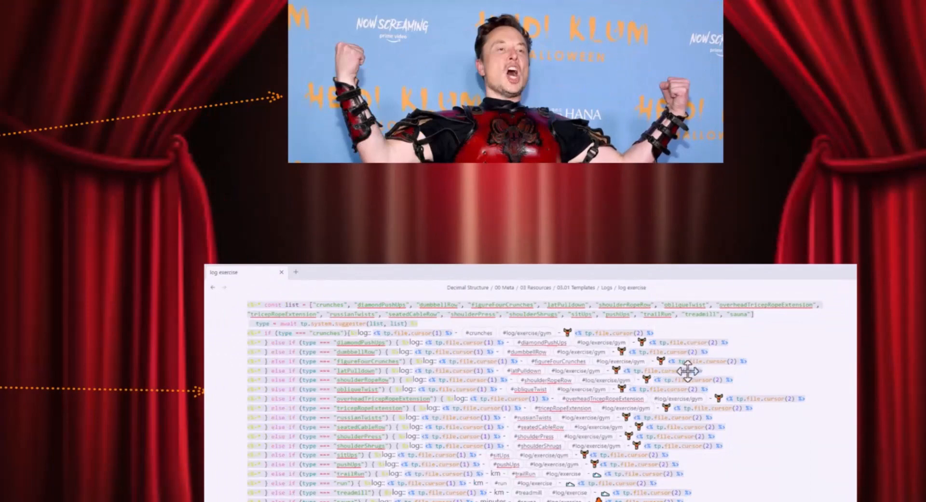
{"action": "mouse_move", "coordinate": [561, 455]}
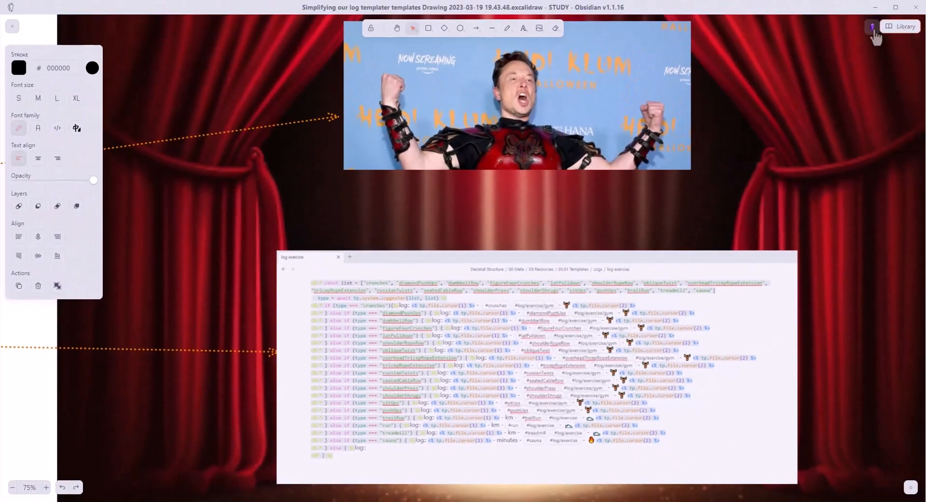
- Insert the crunches log line from the exercise template suggester
{"action": "left_click", "coordinate": [900, 26]}
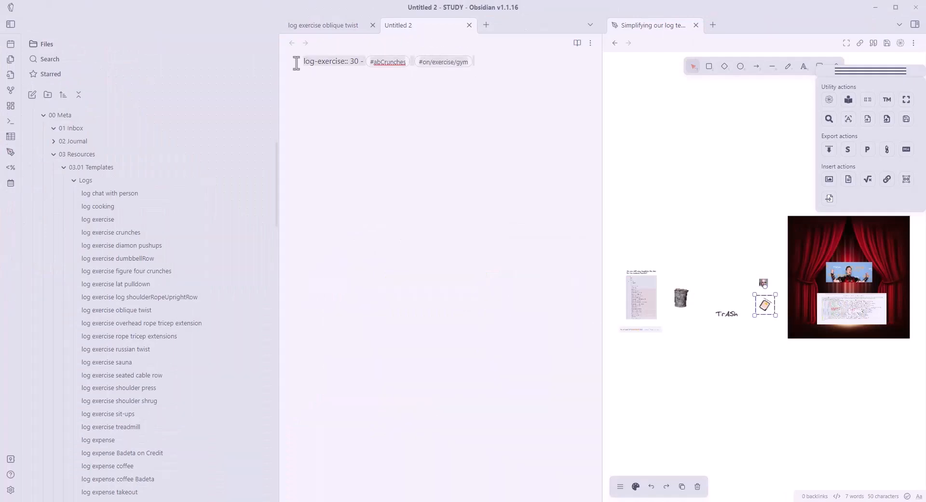
{"action": "mouse_move", "coordinate": [513, 61]}
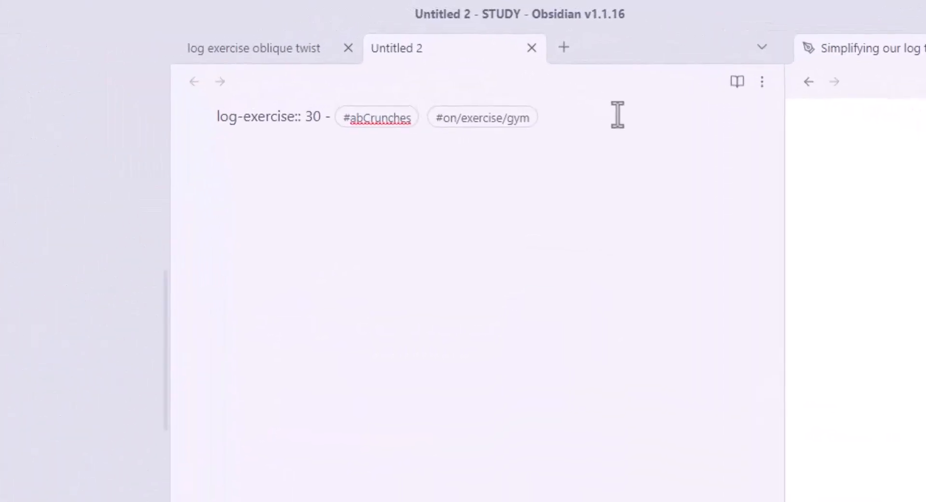
{"action": "key", "text": "alt+e"}
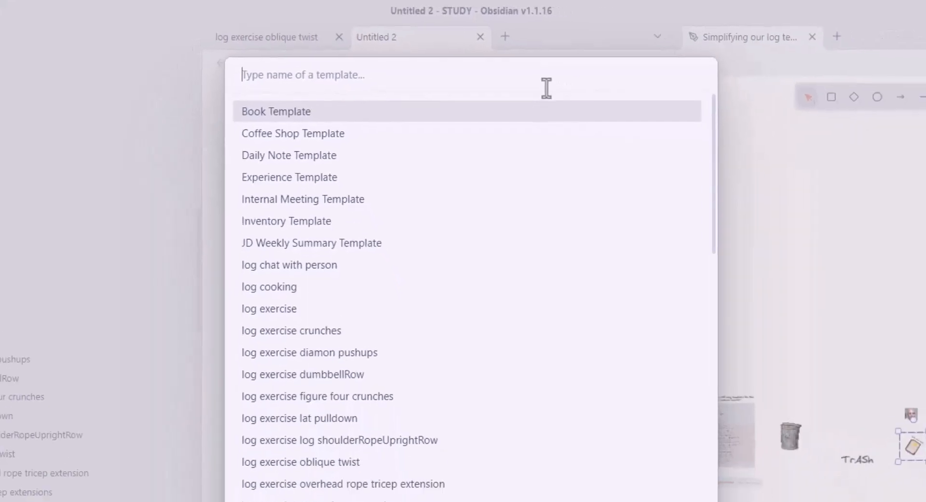
{"action": "type", "text": "exerci"}
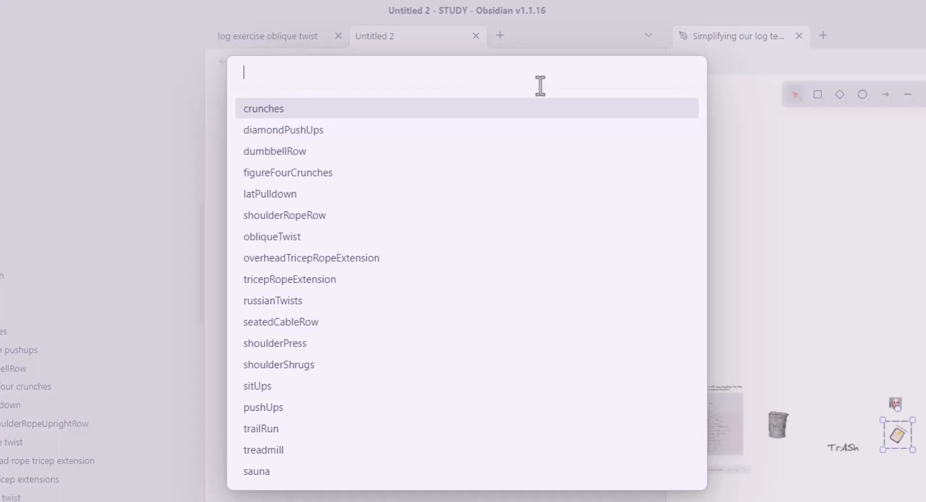
{"action": "type", "text": "cru"}
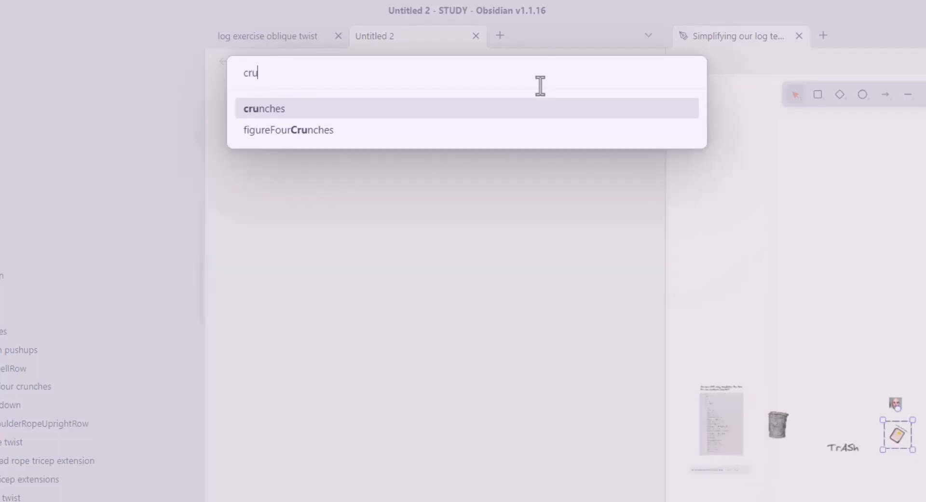
{"action": "left_click", "coordinate": [264, 108]}
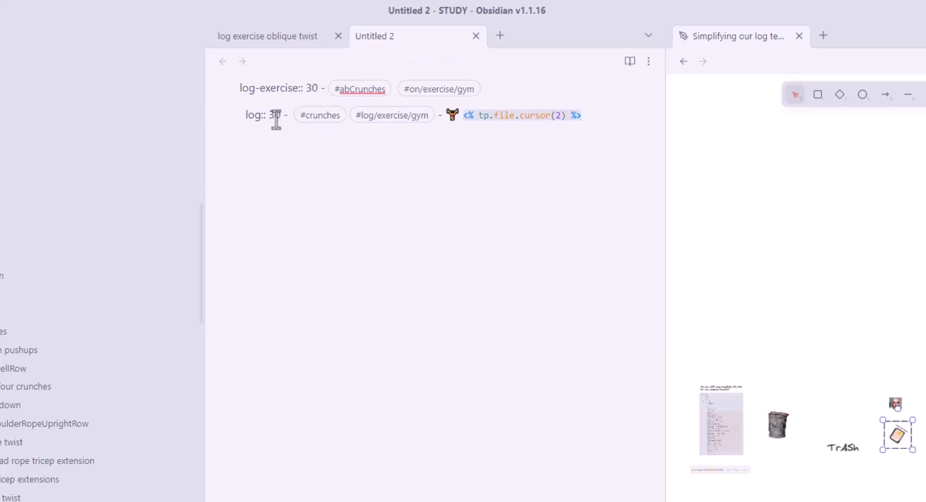
- Jump to the comment placeholder and type 'it was a hard set to do while eating'
{"action": "key", "text": "alt+a"}
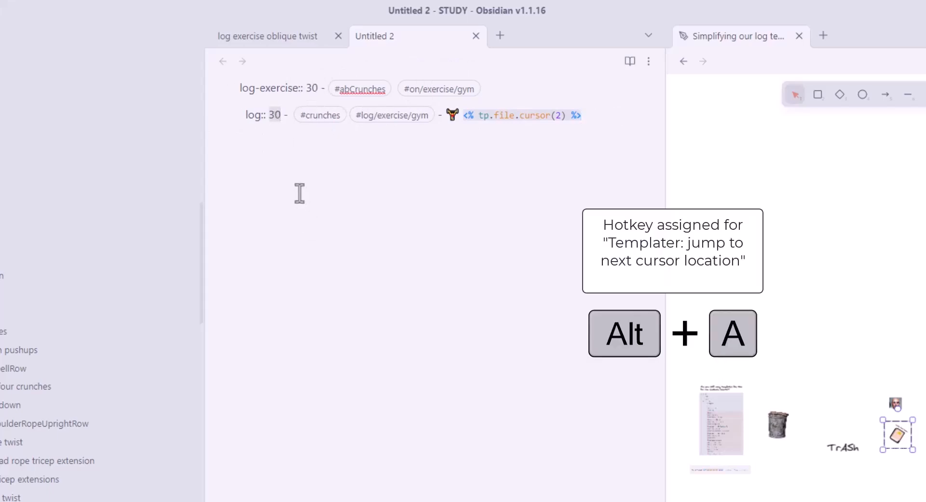
{"action": "key", "text": "Alt+a"}
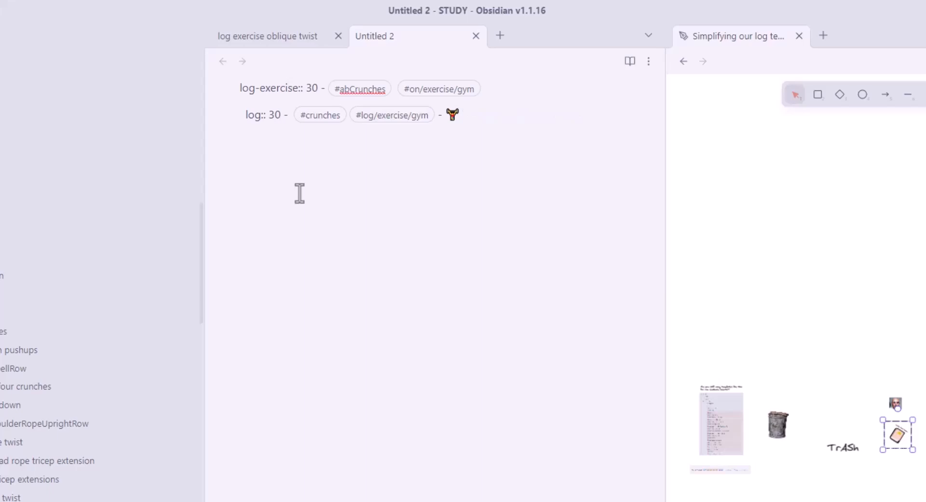
{"action": "type", "text": "it was"}
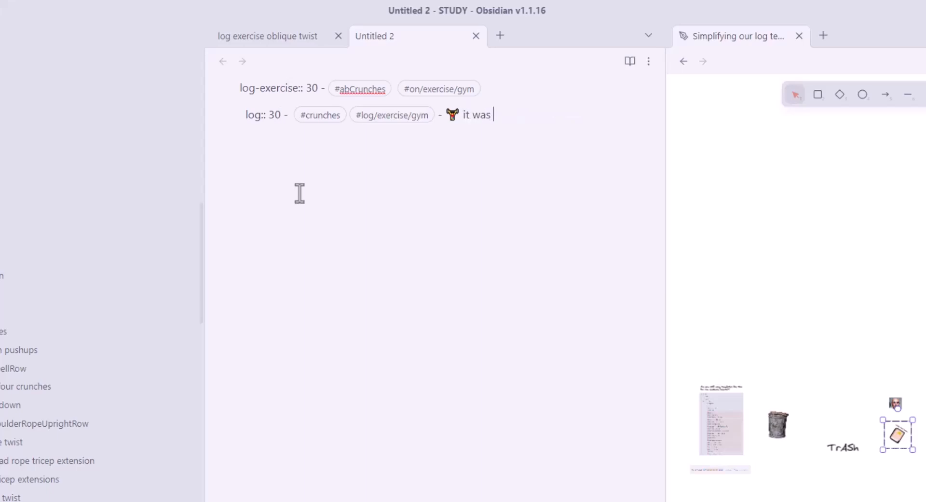
{"action": "type", "text": "a hard set t"}
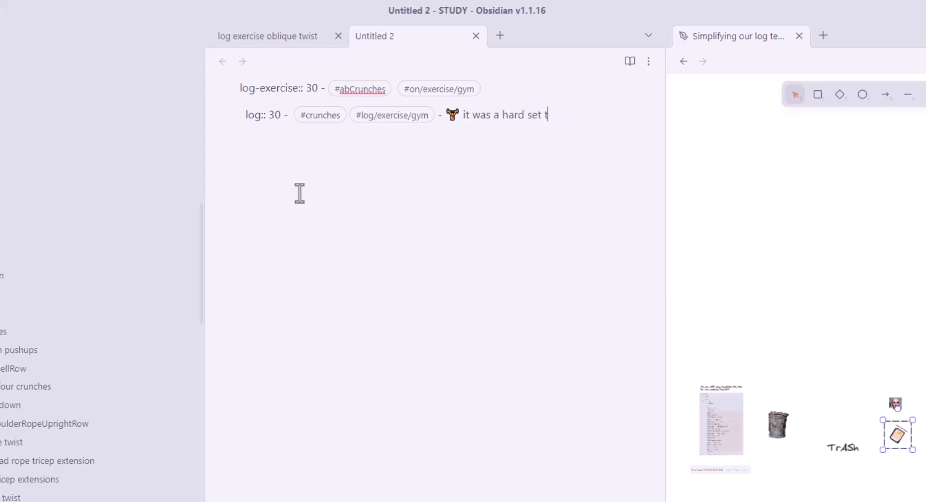
{"action": "type", "text": "o do while eating"}
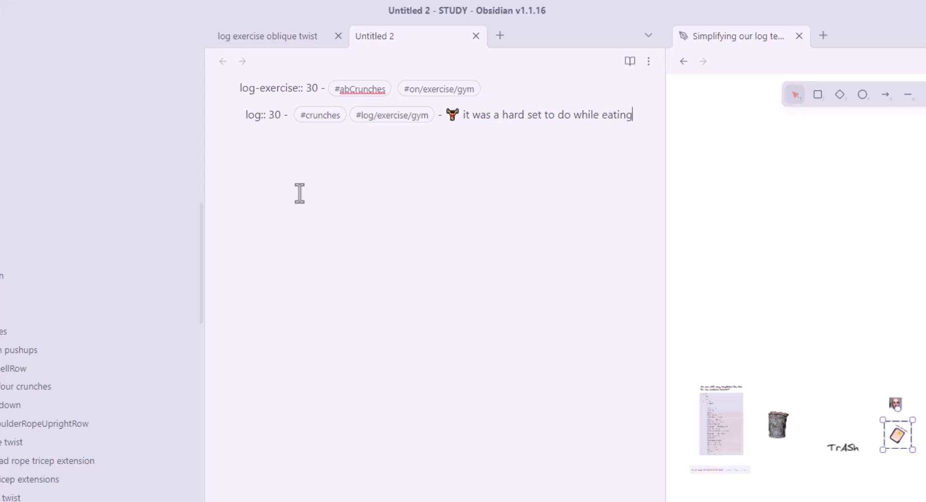
{"action": "type", "text": "macciedeees"}
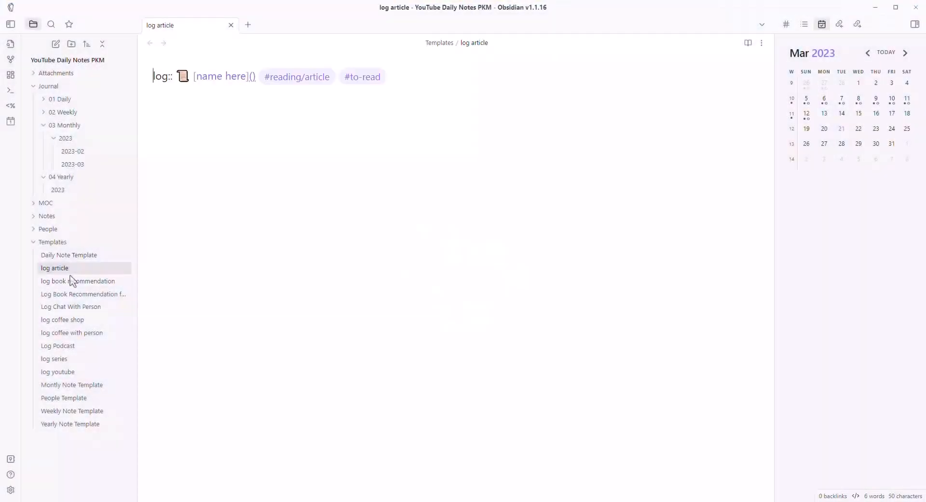
{"action": "mouse_move", "coordinate": [77, 281]}
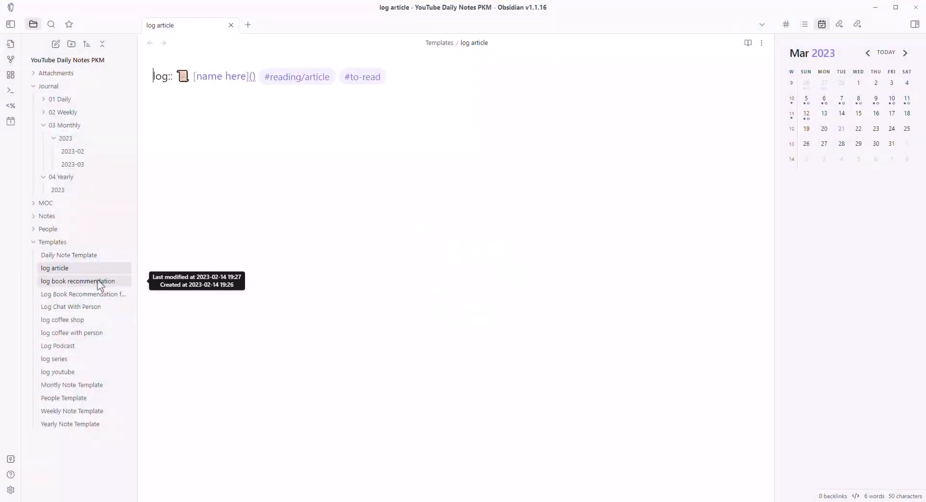
{"action": "mouse_move", "coordinate": [83, 284]}
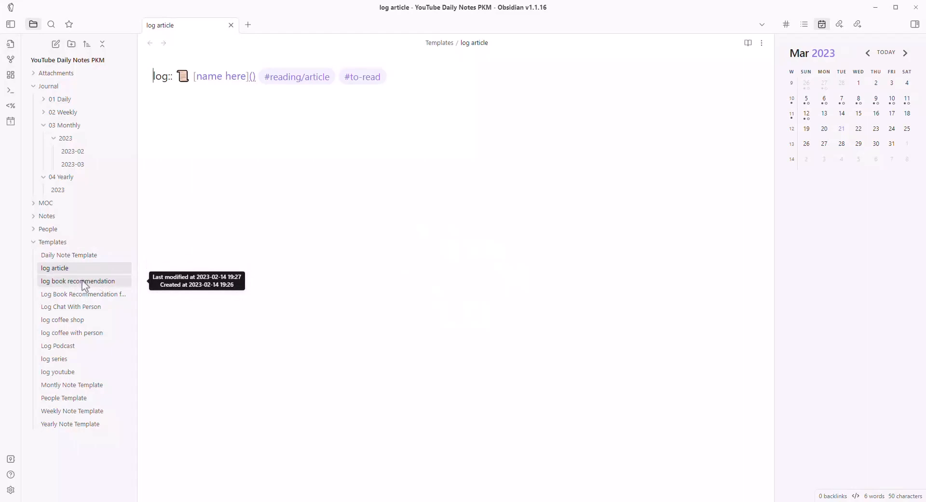
- Open the 'log coffee shop' template from the Templates folder
{"action": "left_click", "coordinate": [63, 319]}
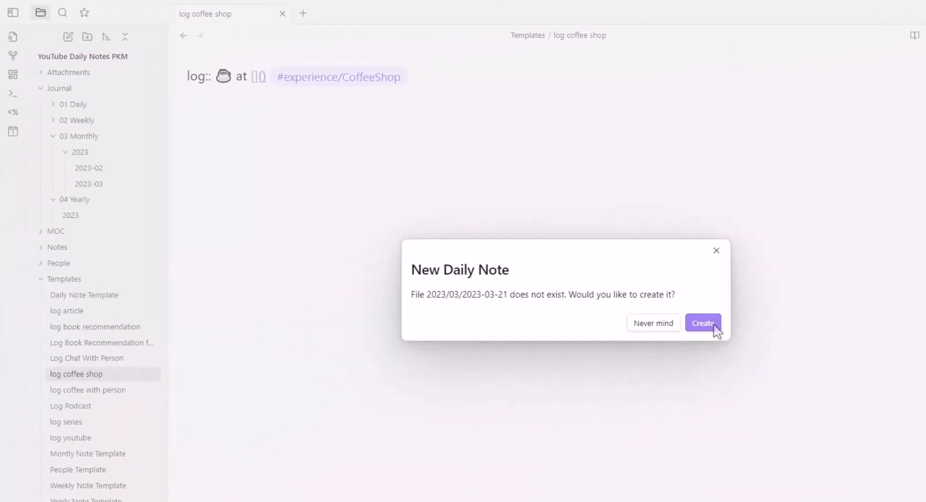
- Create the 2023-03-21 daily note, then insert 'log coffee shop' and 'log series' under Log
{"action": "left_click", "coordinate": [703, 323]}
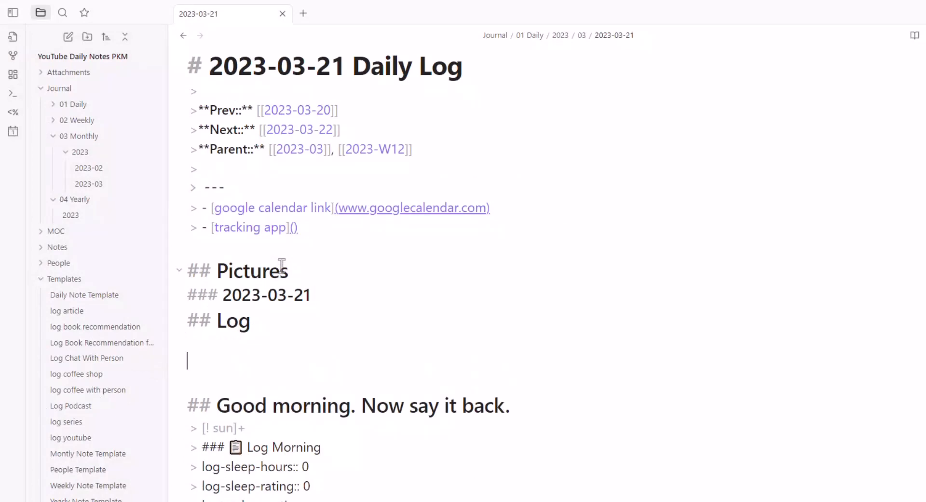
{"action": "key", "text": "alt+e"}
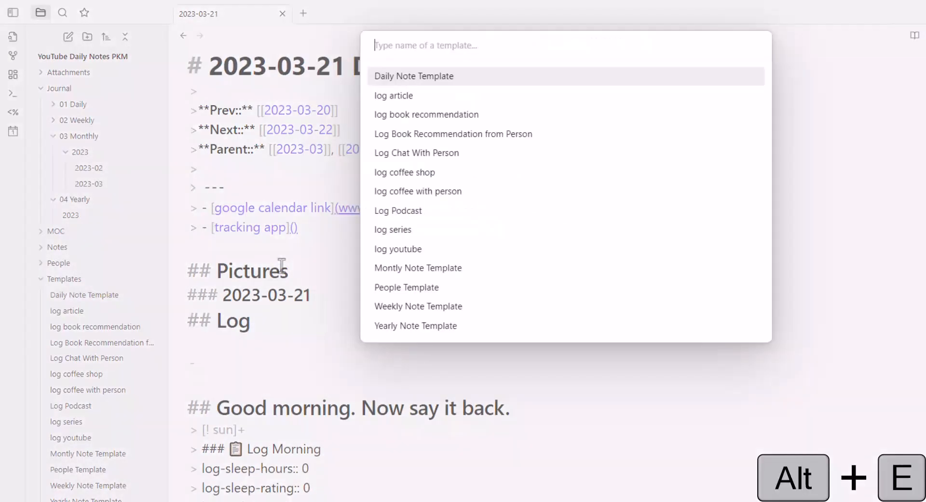
{"action": "type", "text": "coffee"}
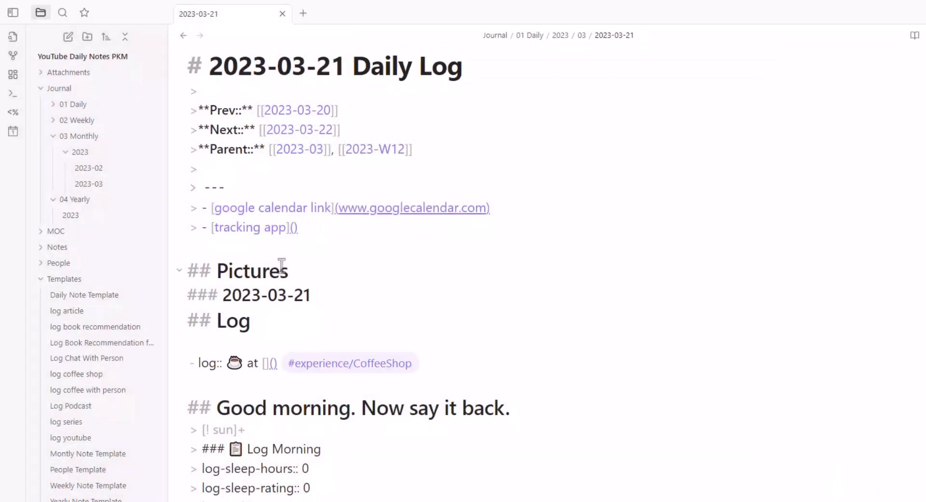
{"action": "left_click", "coordinate": [422, 363]}
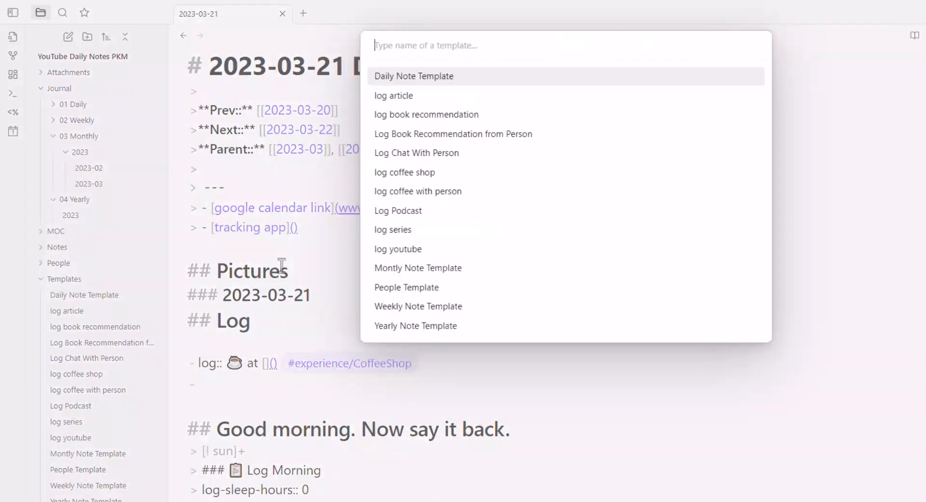
{"action": "left_click", "coordinate": [393, 229]}
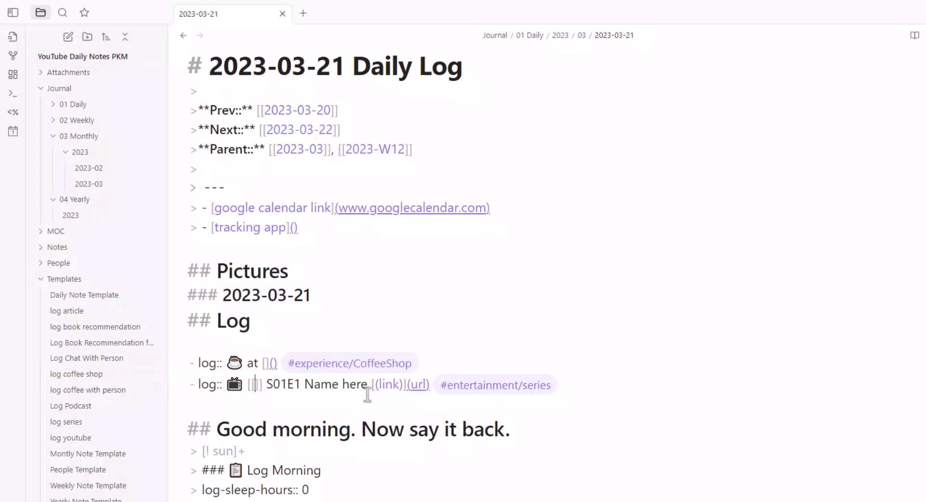
{"action": "mouse_move", "coordinate": [264, 485]}
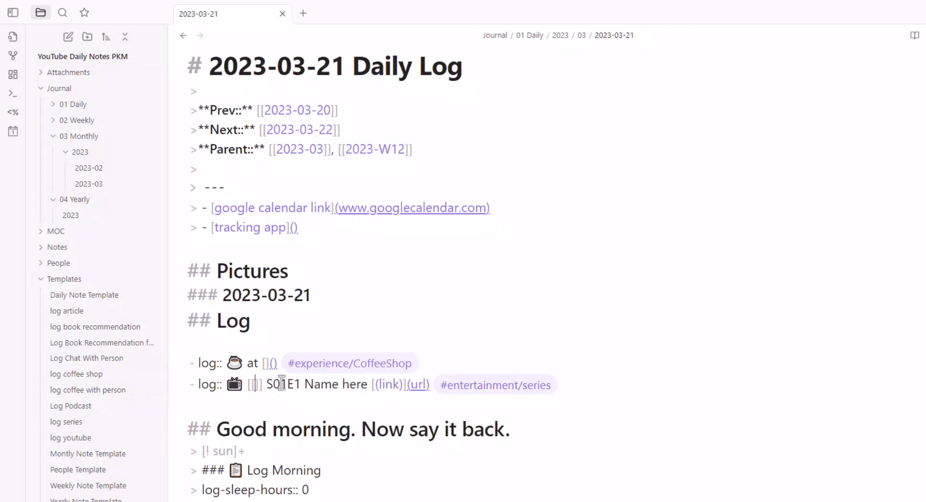
{"action": "mouse_move", "coordinate": [76, 373]}
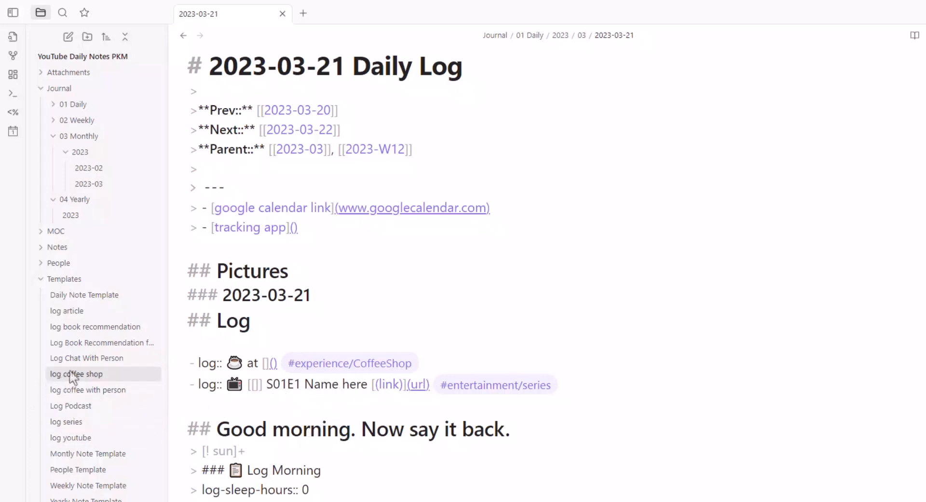
{"action": "mouse_move", "coordinate": [92, 405]}
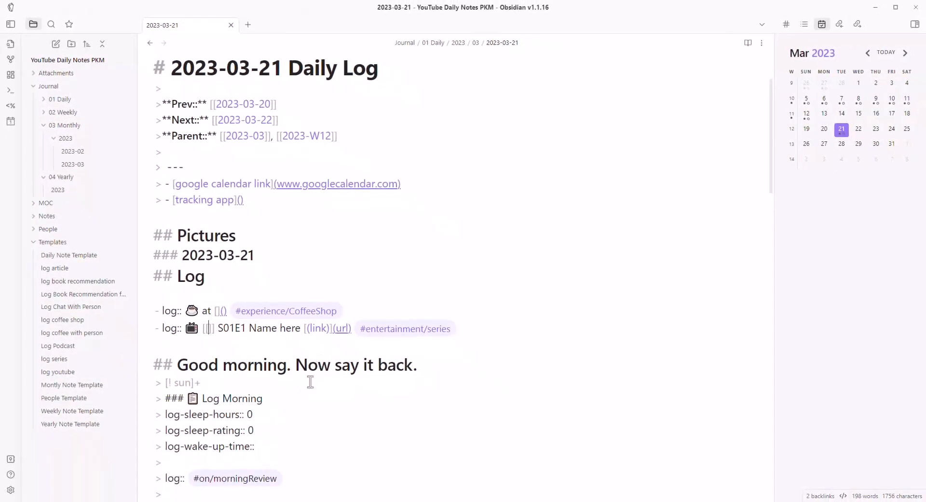
{"action": "mouse_move", "coordinate": [106, 412]}
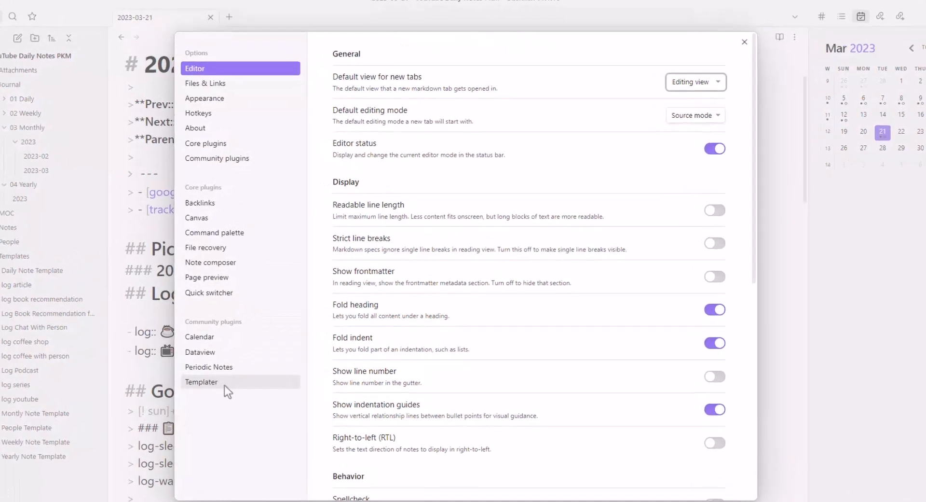
- Enable Templater's Automatic jump to cursor, then open the 'log series' template
{"action": "left_click", "coordinate": [201, 382]}
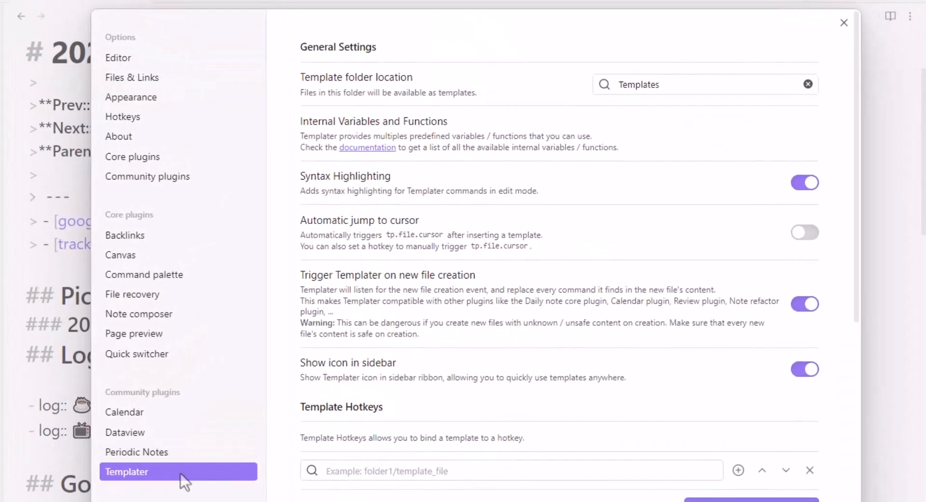
{"action": "mouse_move", "coordinate": [722, 229]}
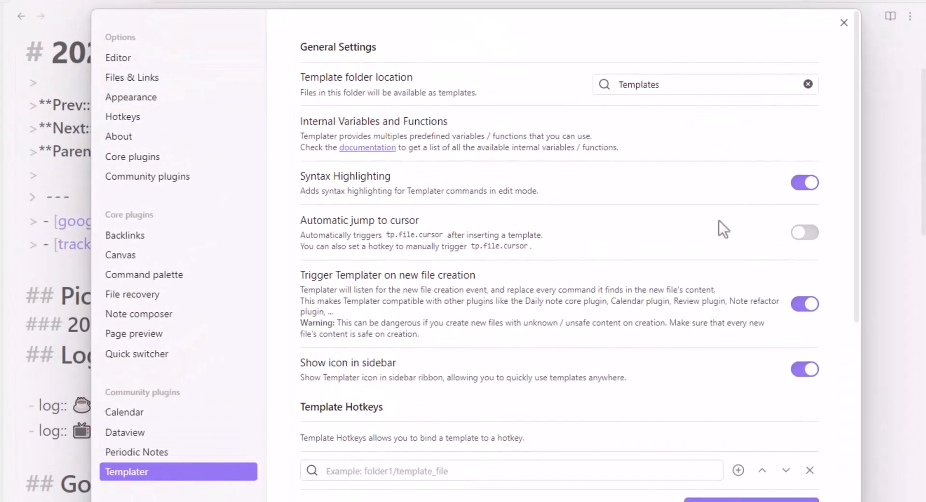
{"action": "mouse_move", "coordinate": [310, 239]}
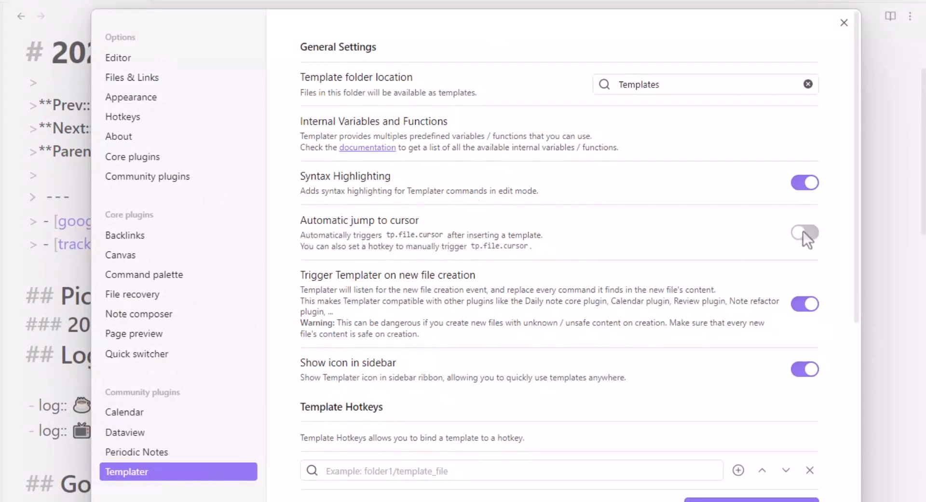
{"action": "left_click", "coordinate": [805, 232]}
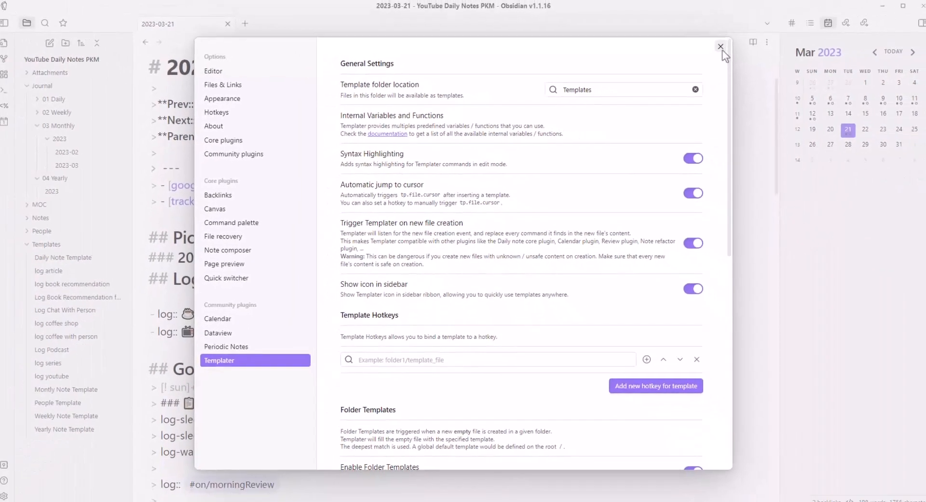
{"action": "left_click", "coordinate": [720, 47]}
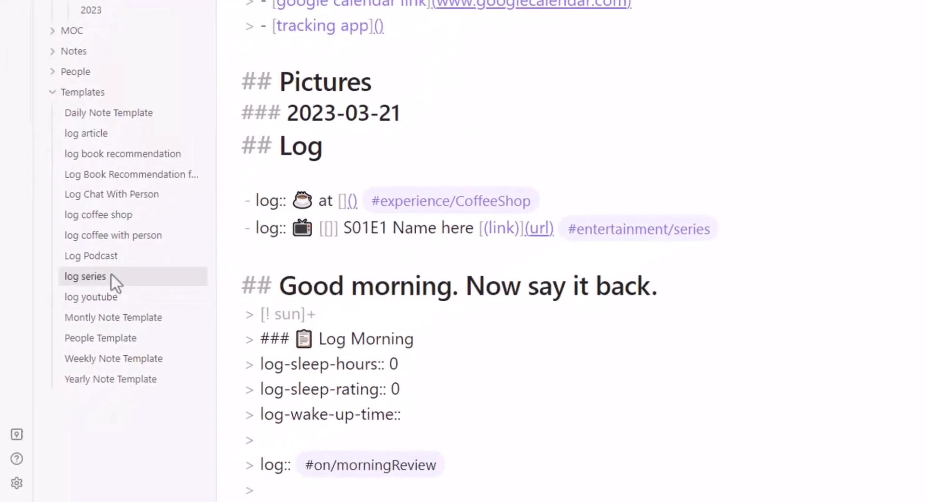
{"action": "left_click", "coordinate": [85, 276]}
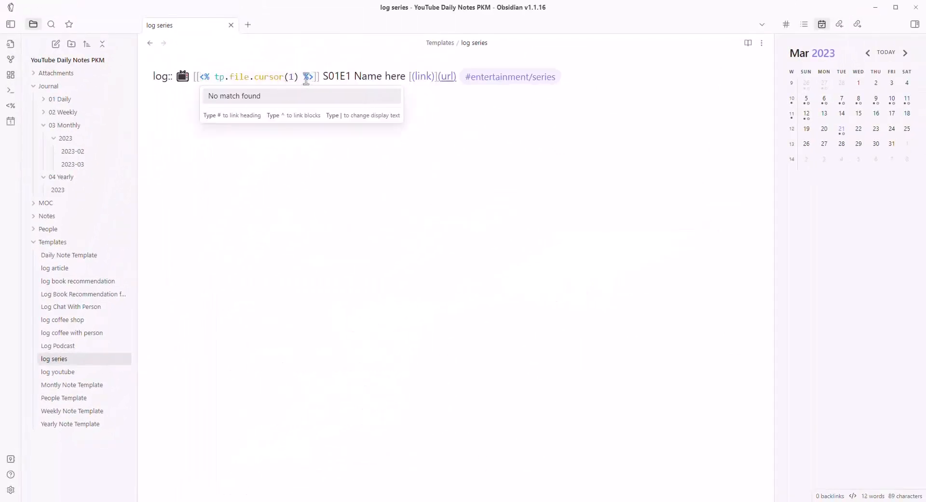
{"action": "key", "text": "Escape"}
{"action": "type", "text": "<% tp.file.cursor(2) %>"}
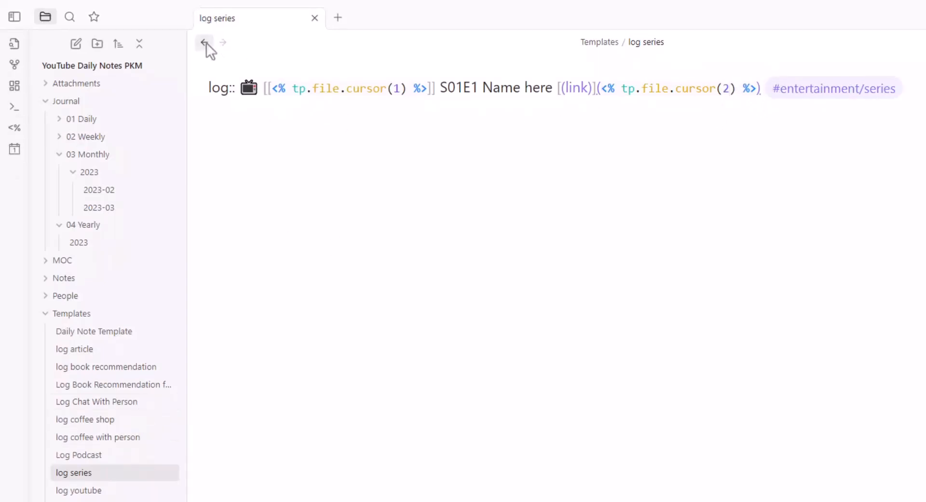
- Re-insert 'log series' into the 2023-03-21 daily note below the coffee shop line
{"action": "left_click", "coordinate": [204, 42]}
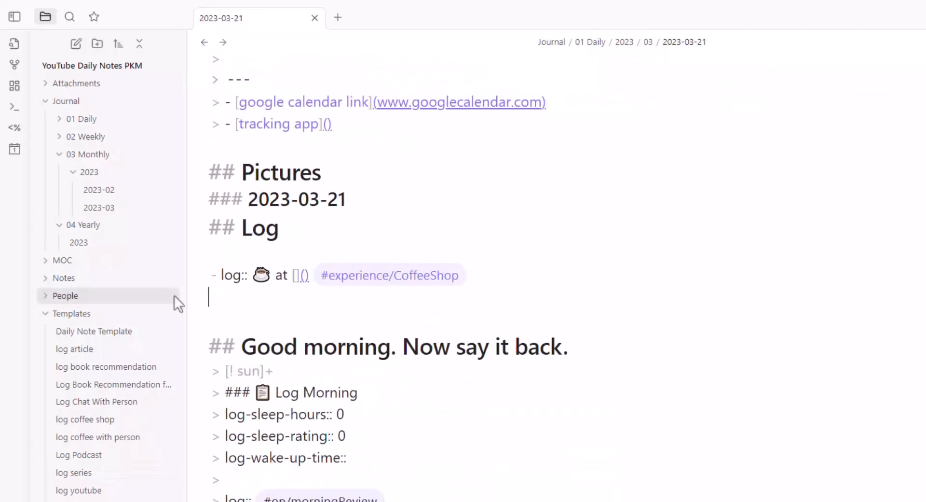
{"action": "key", "text": "Alt+e"}
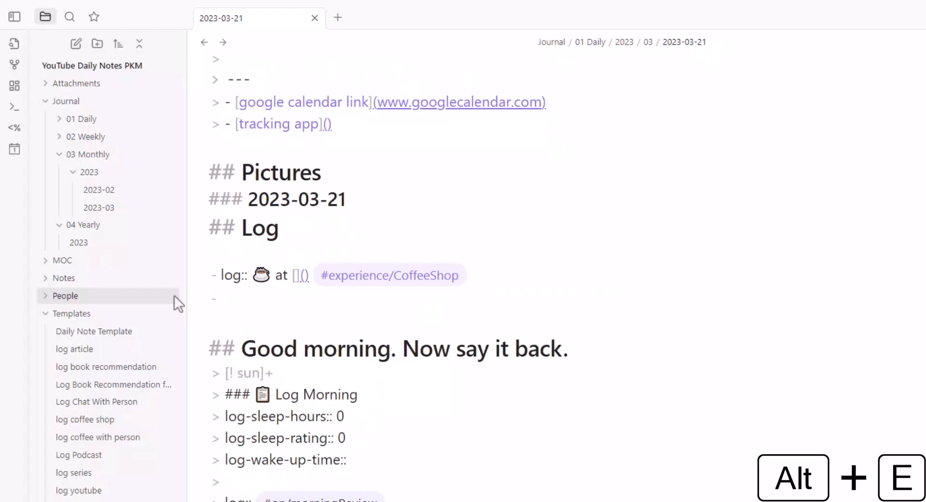
{"action": "key", "text": "Alt+e"}
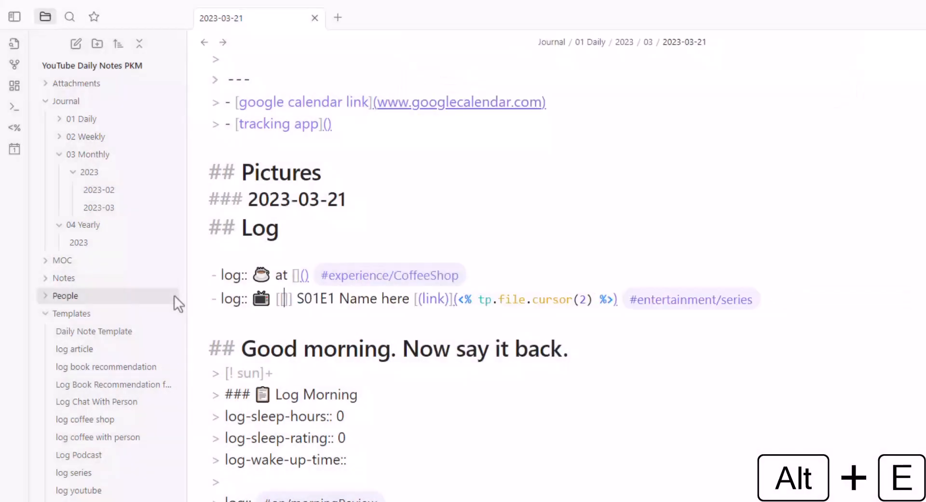
{"action": "mouse_move", "coordinate": [284, 313]}
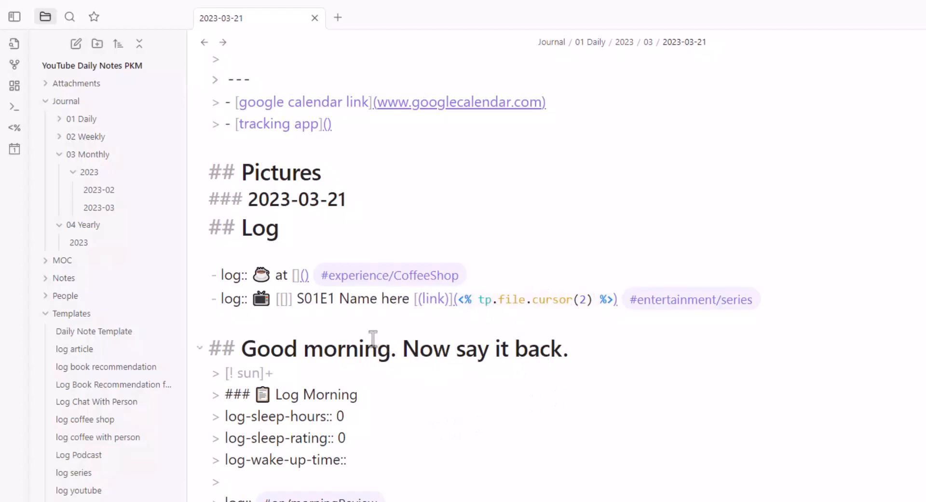
{"action": "mouse_move", "coordinate": [265, 351]}
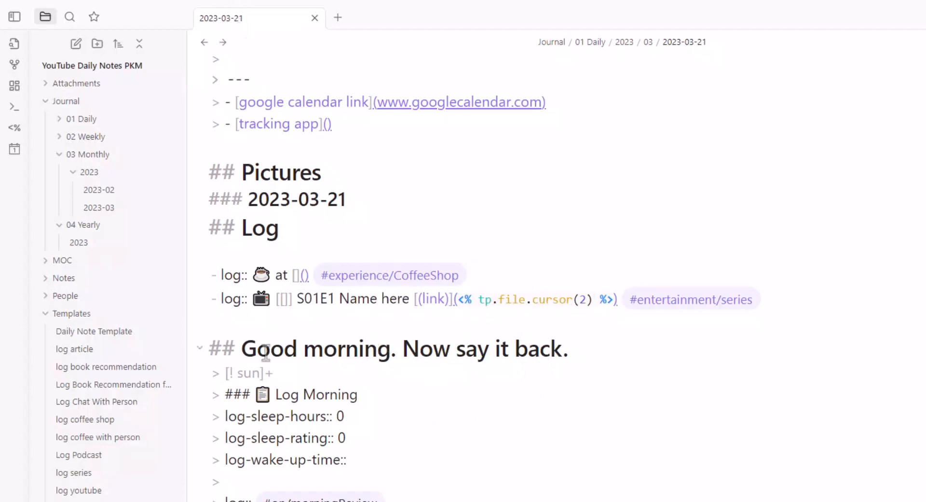
- Add Alt+A as a second hotkey for Templater: Jump to next cursor location
{"action": "scroll", "scroll_direction": "down", "scroll_amount": 3}
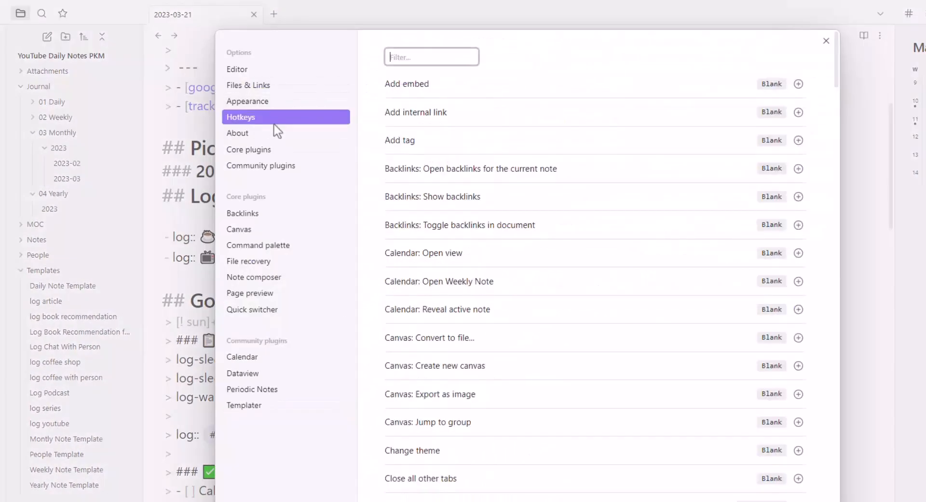
{"action": "type", "text": "cursor"}
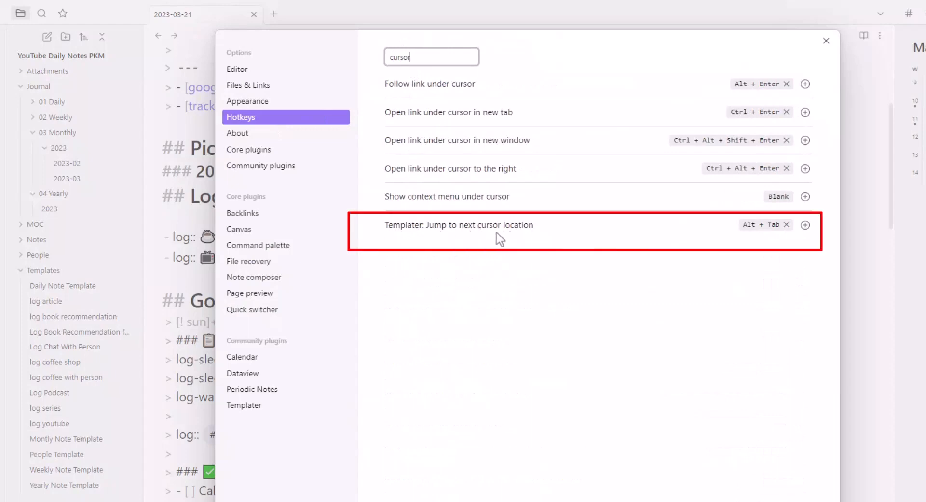
{"action": "mouse_move", "coordinate": [786, 224]}
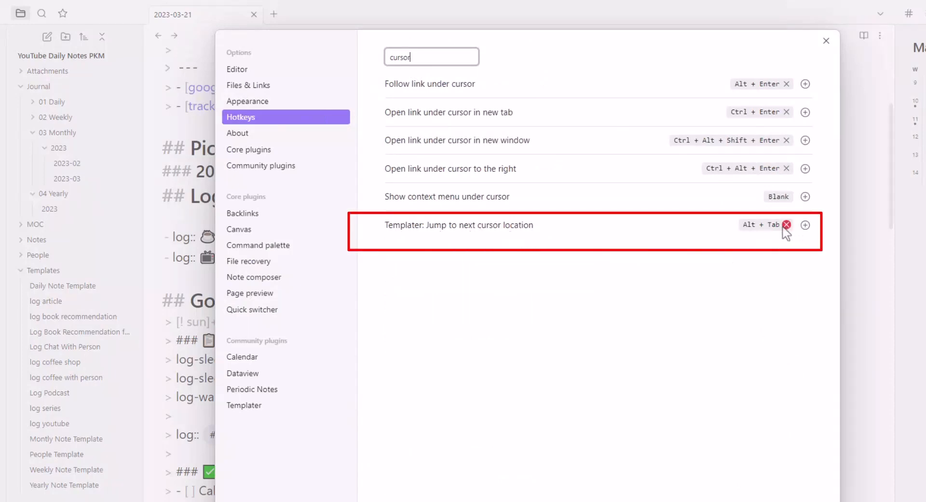
{"action": "left_click", "coordinate": [805, 228]}
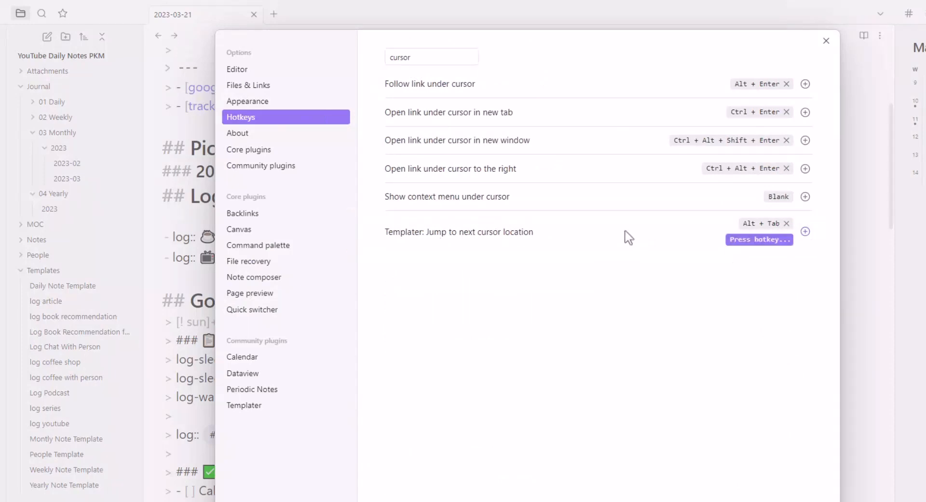
{"action": "key", "text": "alt+a"}
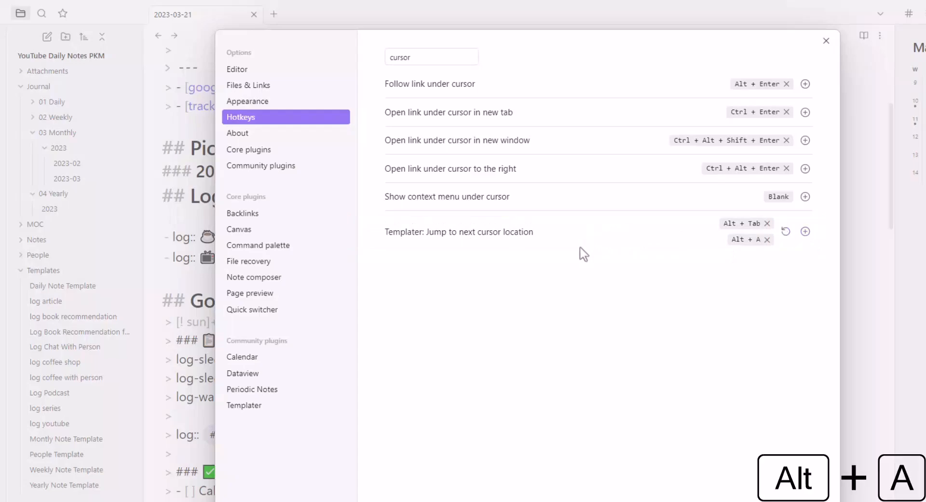
{"action": "mouse_move", "coordinate": [836, 72]}
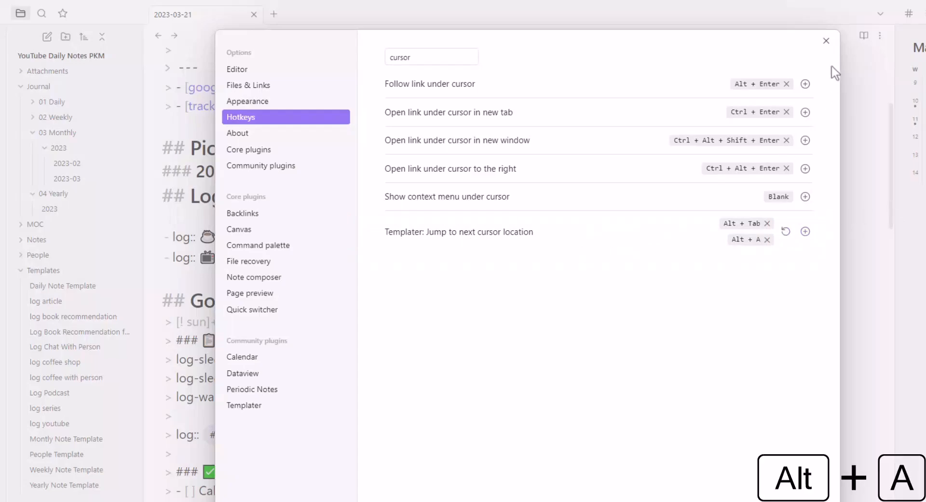
{"action": "left_click", "coordinate": [826, 41]}
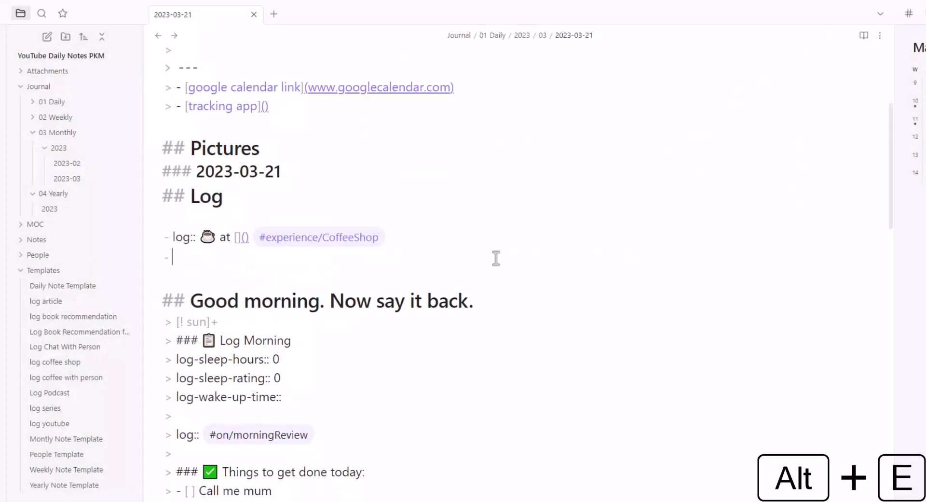
{"action": "key", "text": "Alt+e"}
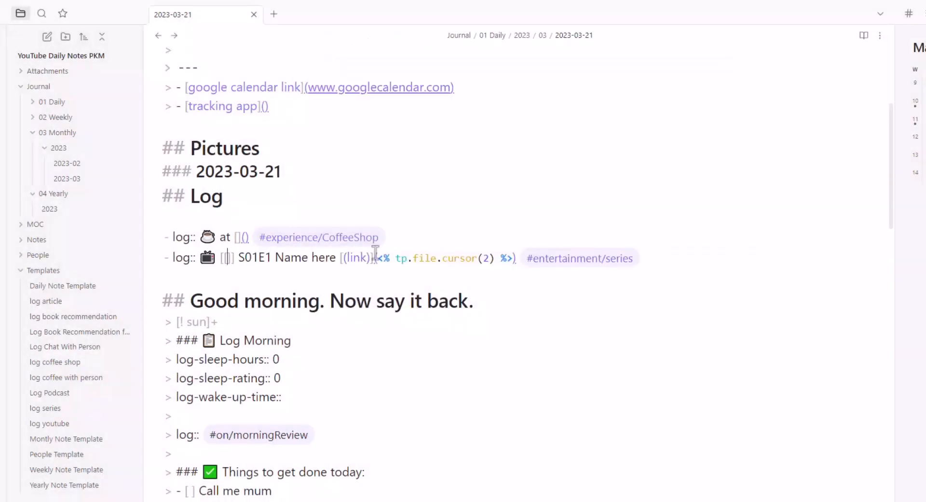
{"action": "type", "text": "The"}
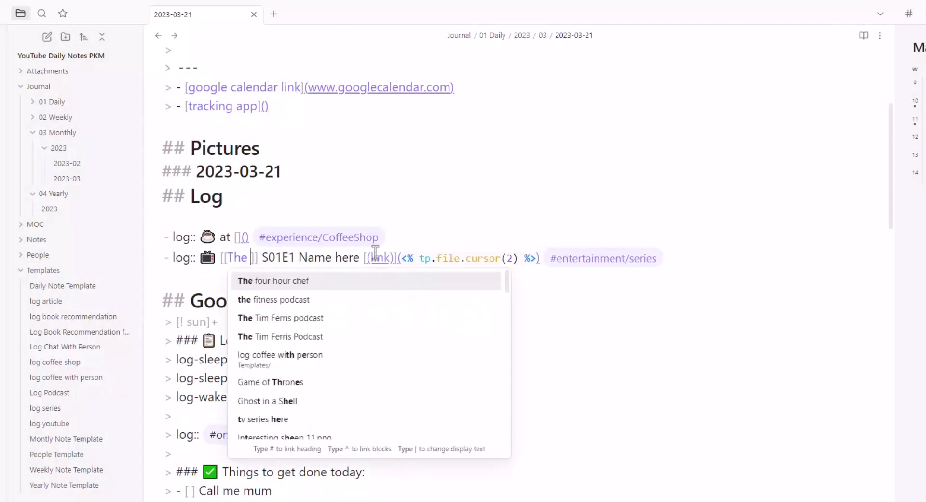
{"action": "type", "text": "Last of Us"}
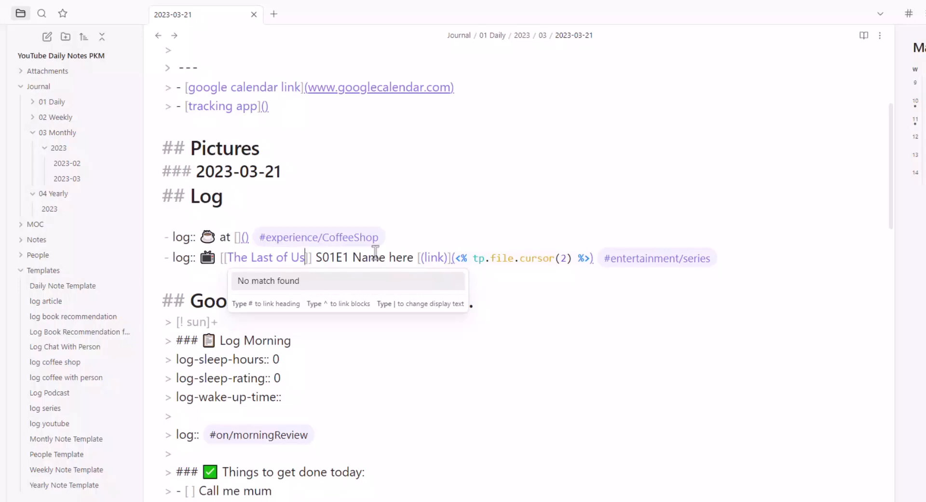
{"action": "mouse_move", "coordinate": [564, 252]}
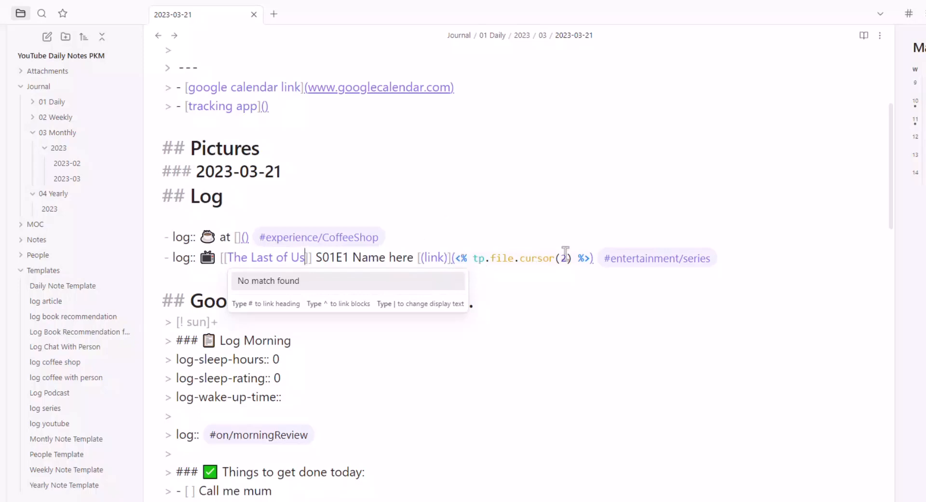
{"action": "mouse_move", "coordinate": [455, 258]}
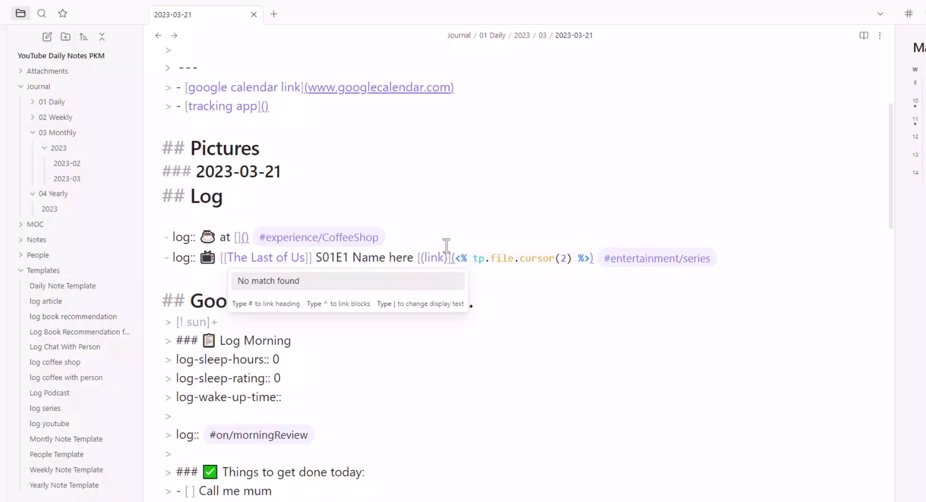
{"action": "mouse_move", "coordinate": [577, 236]}
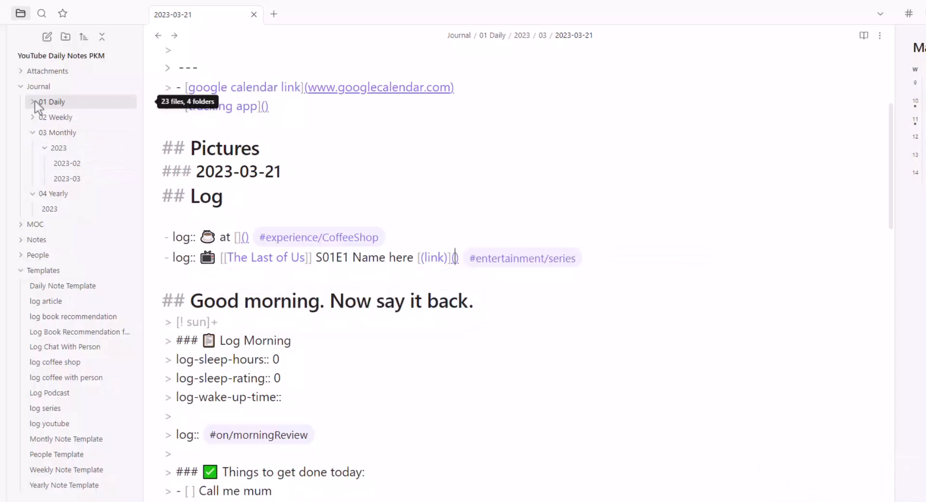
{"action": "type", "text": "www.addresshere.com"}
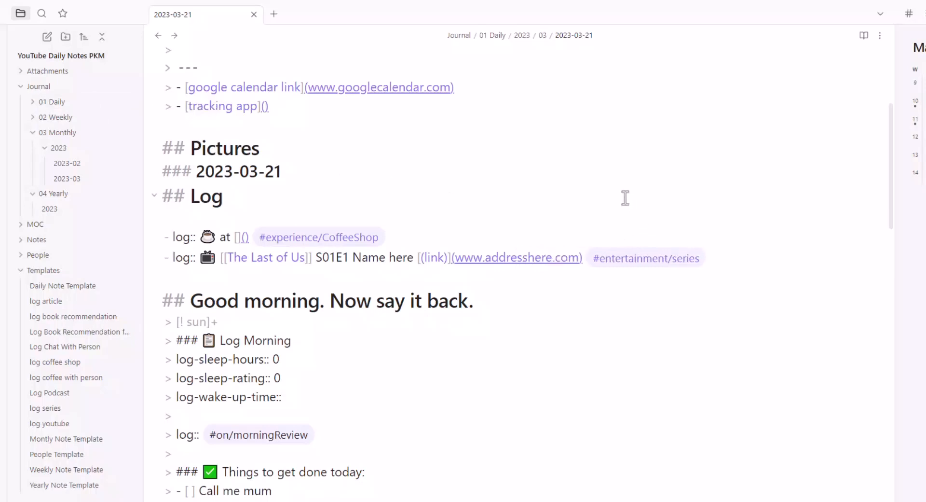
{"action": "left_click", "coordinate": [388, 236]}
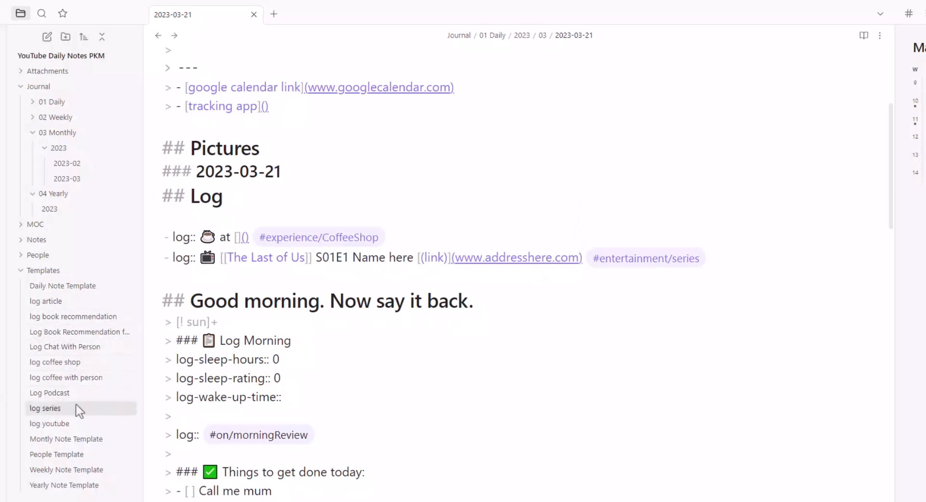
{"action": "mouse_move", "coordinate": [50, 392]}
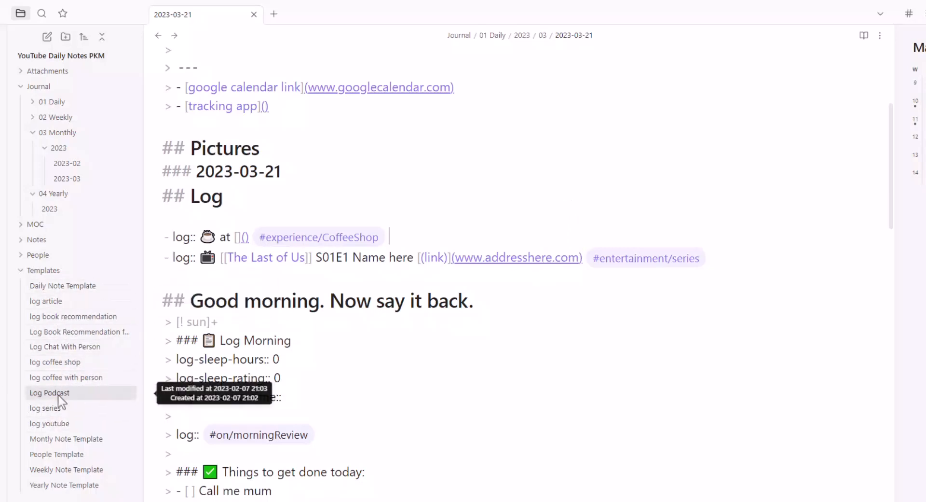
{"action": "mouse_move", "coordinate": [62, 373]}
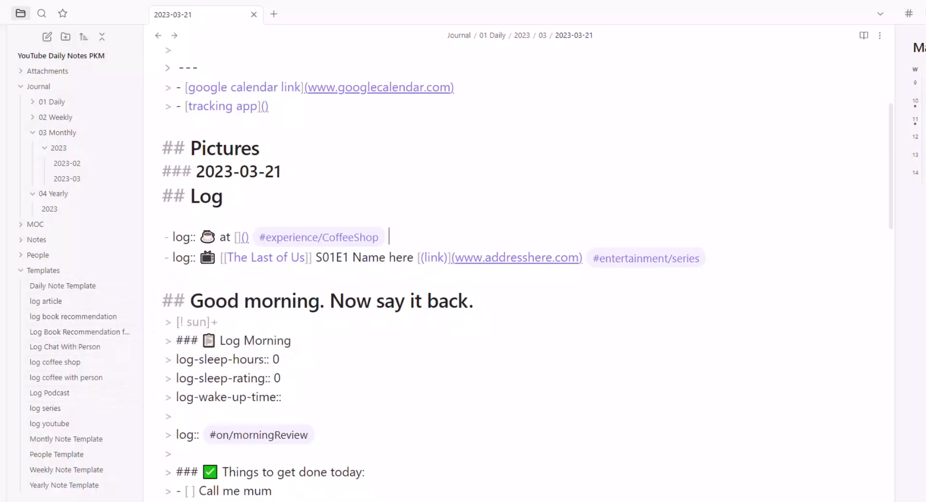
{"action": "mouse_move", "coordinate": [81, 349]}
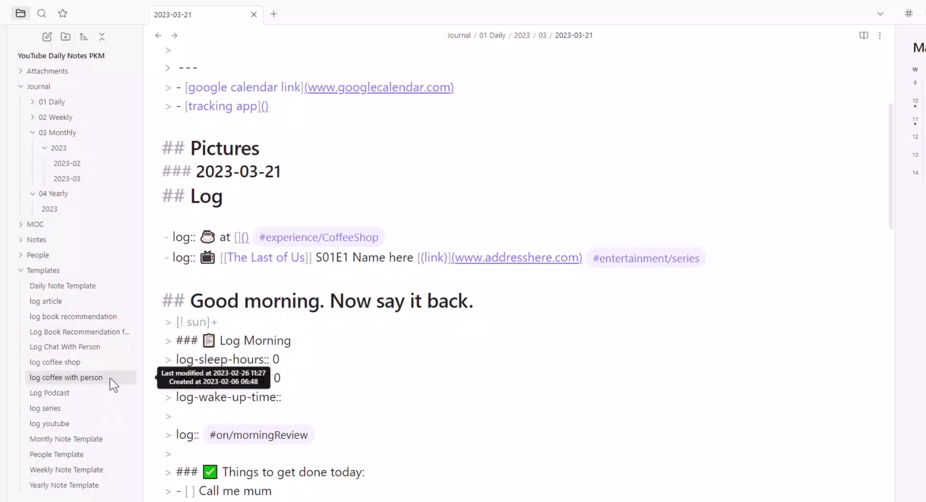
{"action": "mouse_move", "coordinate": [81, 392]}
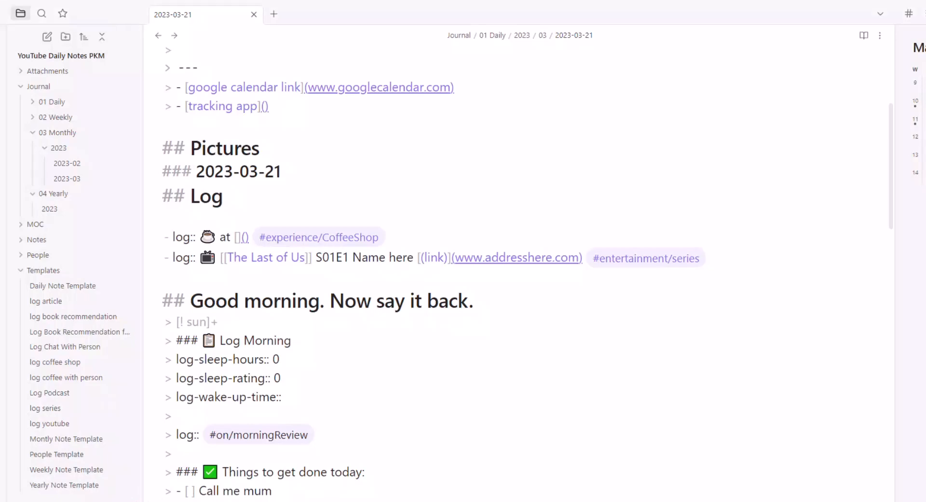
{"action": "mouse_move", "coordinate": [47, 301]}
{"action": "type", "text": "log"}
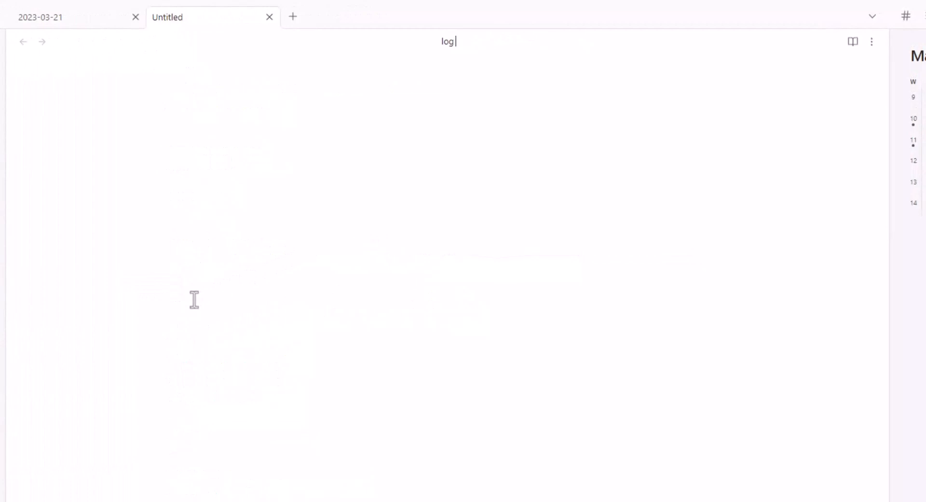
- Write 'log:: <% tp.file.cursor(1) %> - #shoulderPress #on/exercise/gym' in 'log exercise shoulder press'
{"action": "type", "text": "exercise shoulder press"}
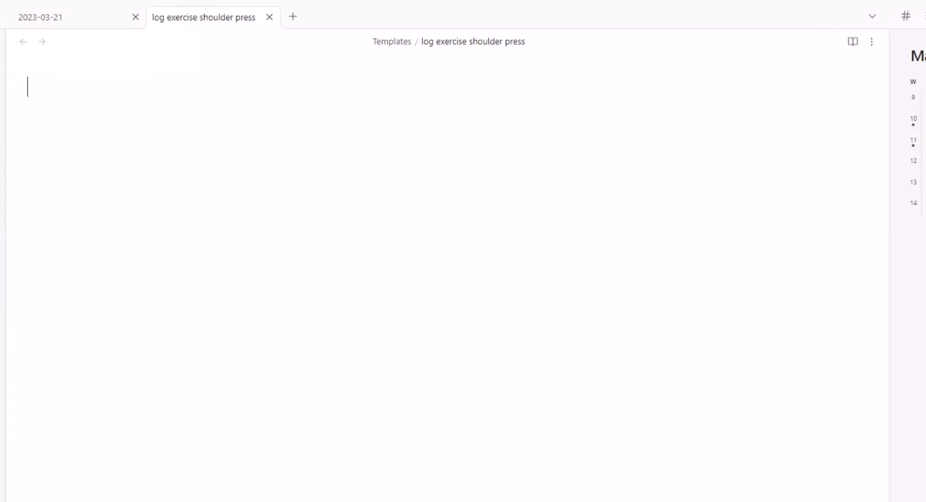
{"action": "mouse_move", "coordinate": [197, 118]}
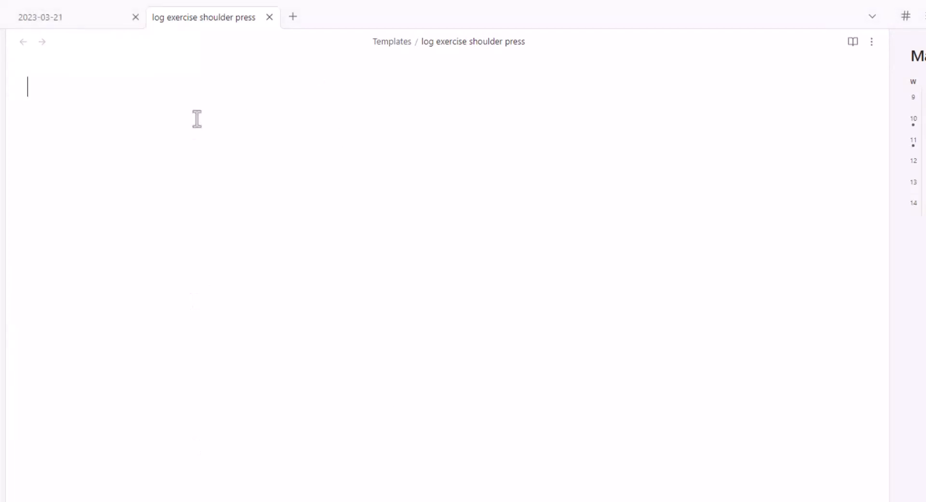
{"action": "type", "text": "log:: <% tp.file.cursor(1) %> - #shoulderPress #on/exercise/gym"}
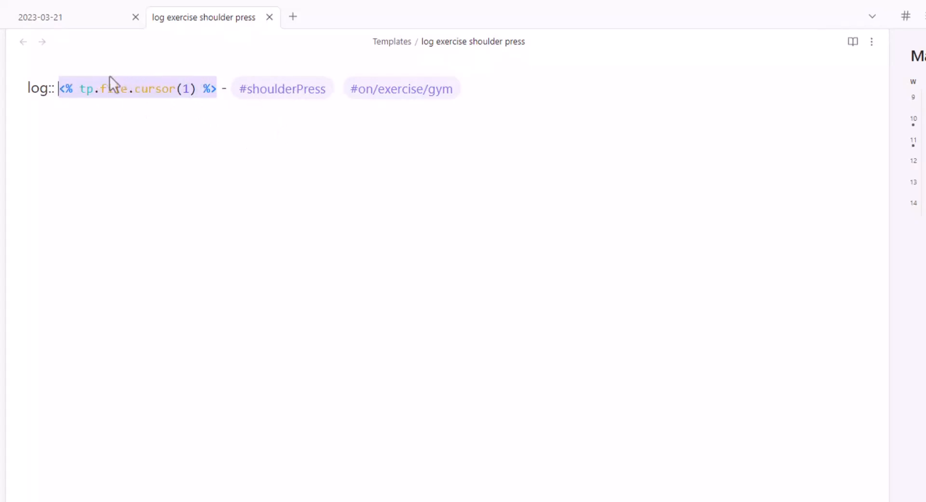
{"action": "left_click", "coordinate": [11, 13]}
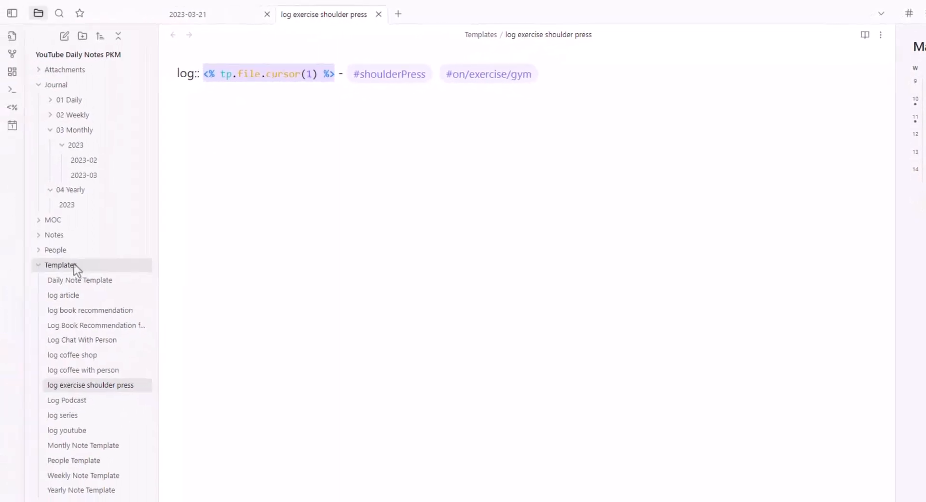
- Create 'log exercise sit-ups' with a cursor placeholder and #sitUps #on/exercise/gym tags
{"action": "left_click", "coordinate": [398, 14]}
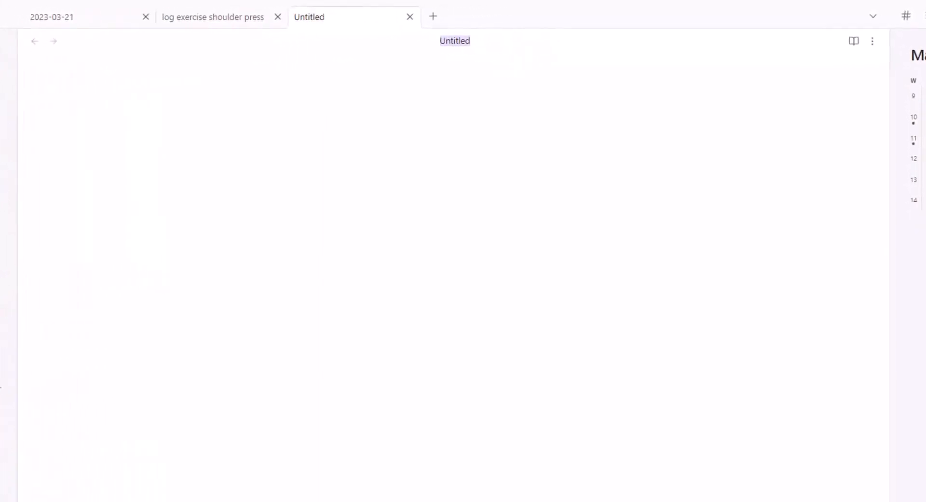
{"action": "type", "text": "log exercie"}
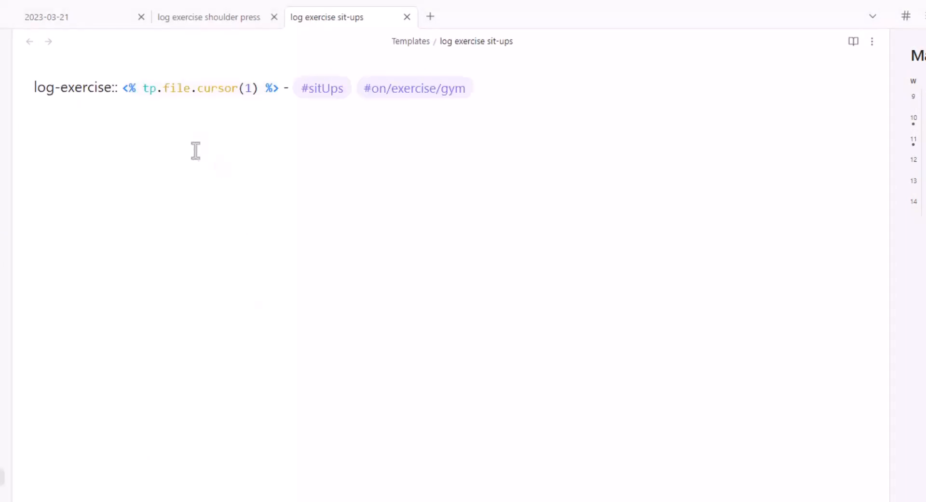
{"action": "left_click", "coordinate": [476, 87]}
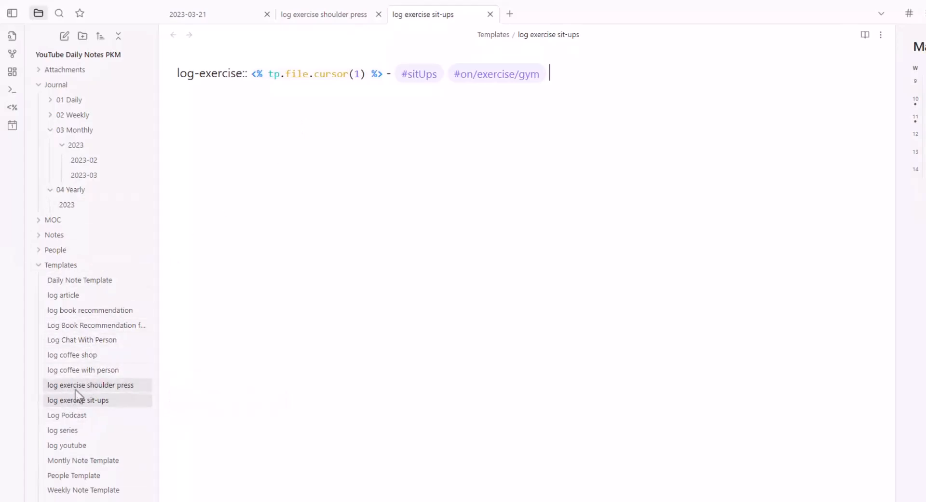
{"action": "mouse_move", "coordinate": [73, 426]}
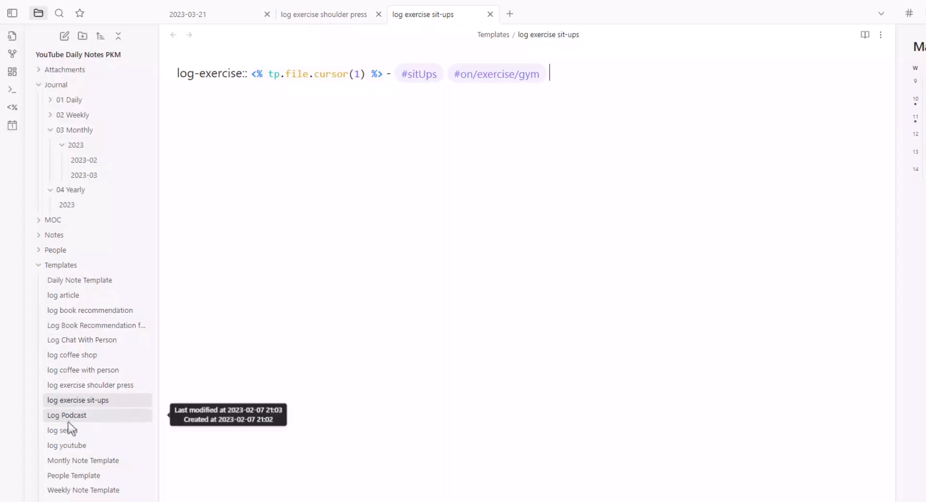
{"action": "mouse_move", "coordinate": [62, 430]}
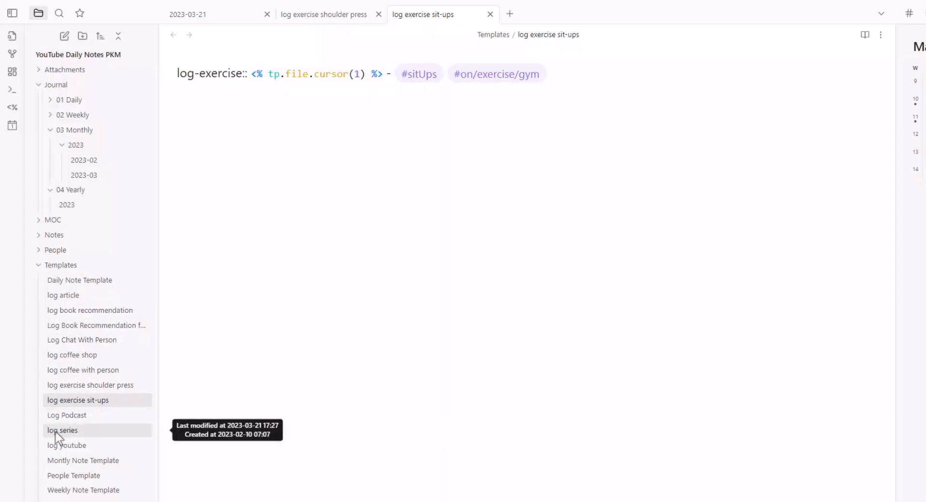
{"action": "mouse_move", "coordinate": [131, 449]}
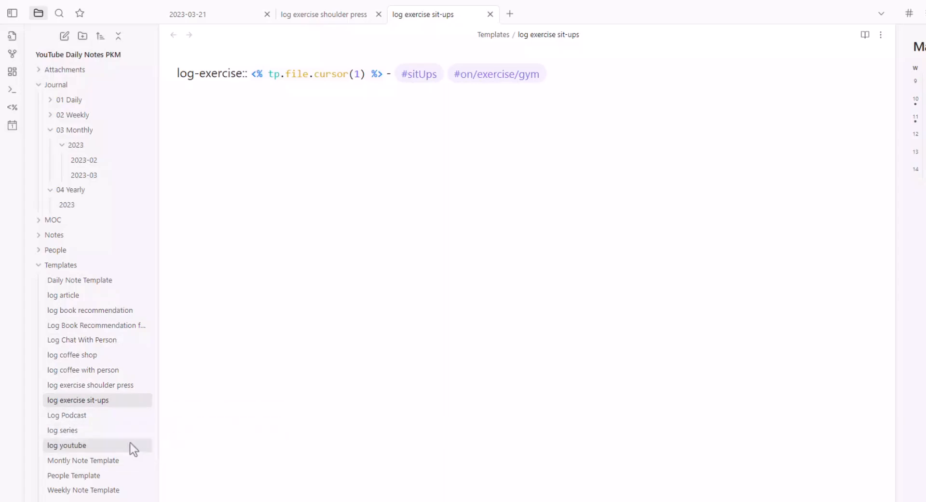
{"action": "mouse_move", "coordinate": [115, 450]}
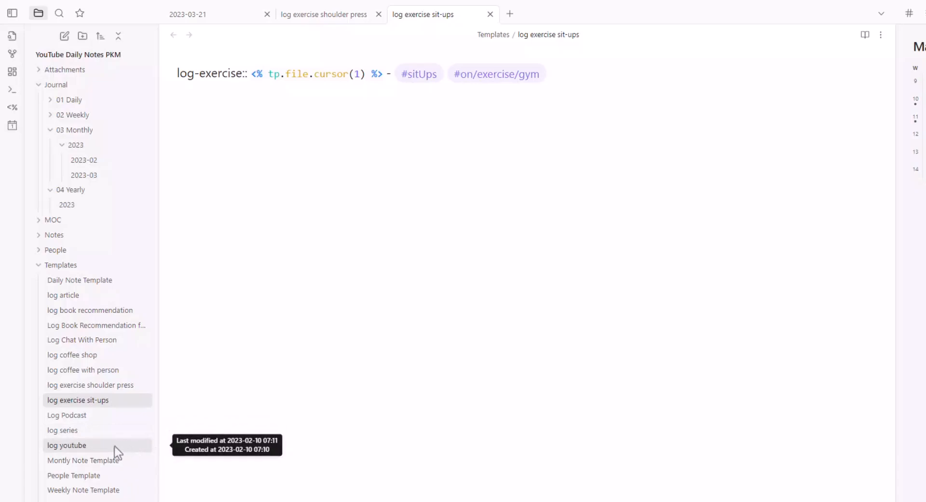
{"action": "mouse_move", "coordinate": [208, 336]}
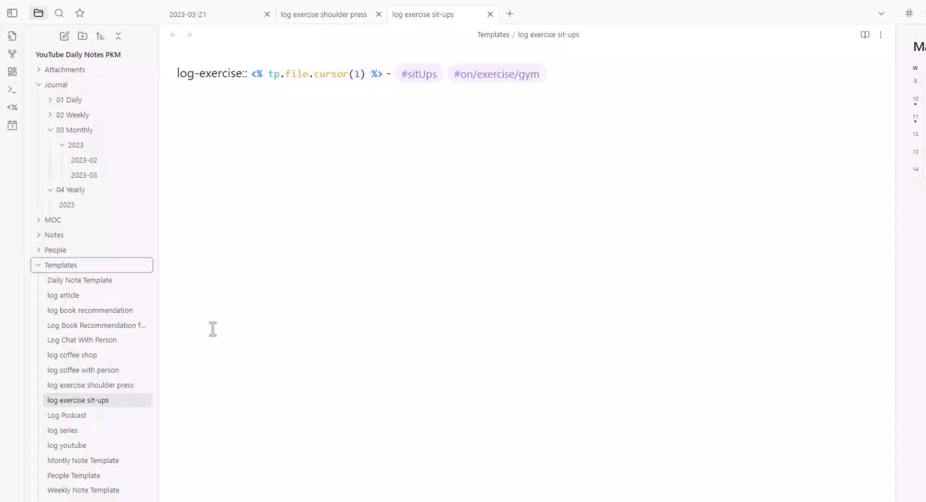
{"action": "mouse_move", "coordinate": [71, 257]}
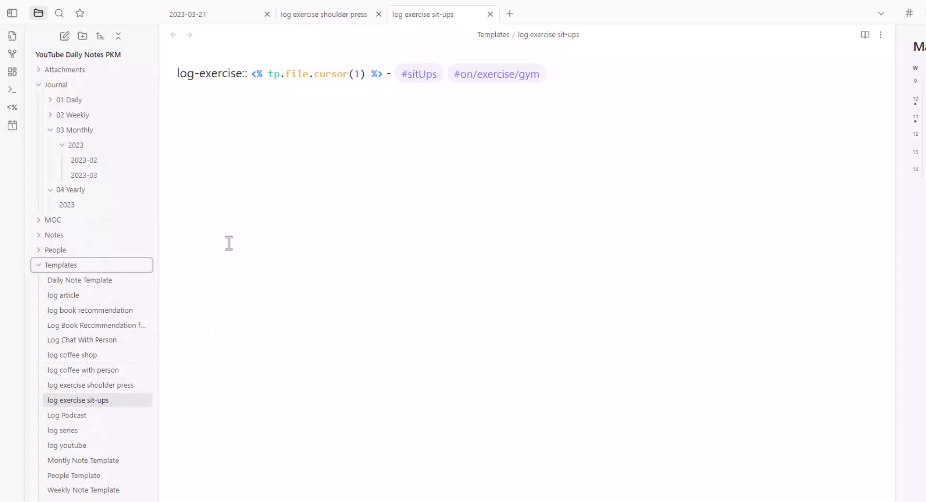
{"action": "mouse_move", "coordinate": [124, 355]}
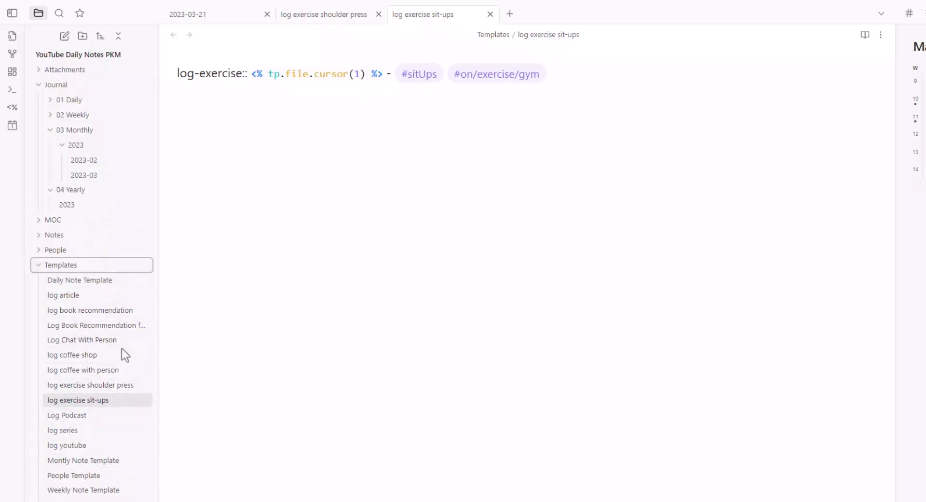
{"action": "mouse_move", "coordinate": [59, 344]}
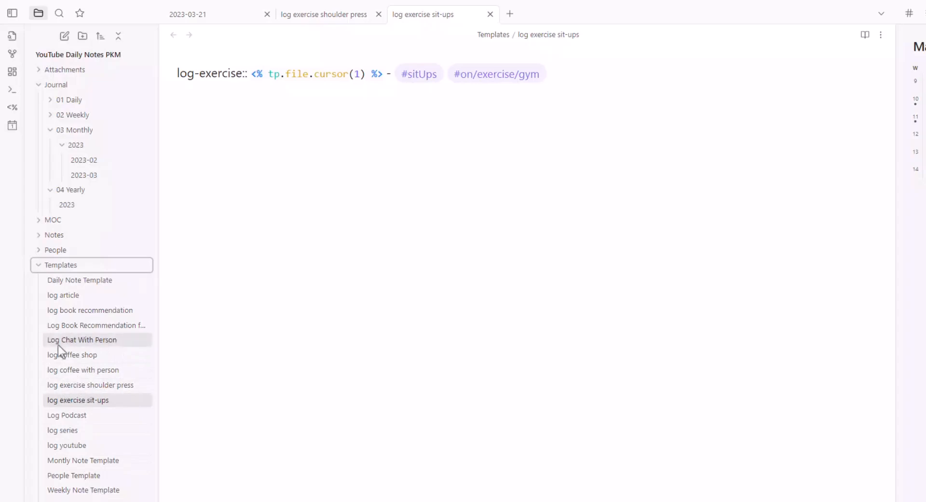
{"action": "mouse_move", "coordinate": [12, 360]}
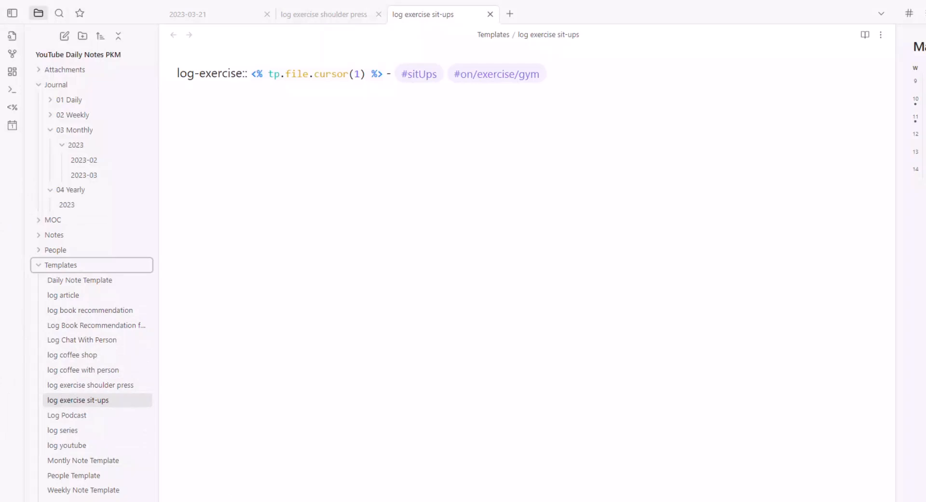
{"action": "mouse_move", "coordinate": [142, 418]}
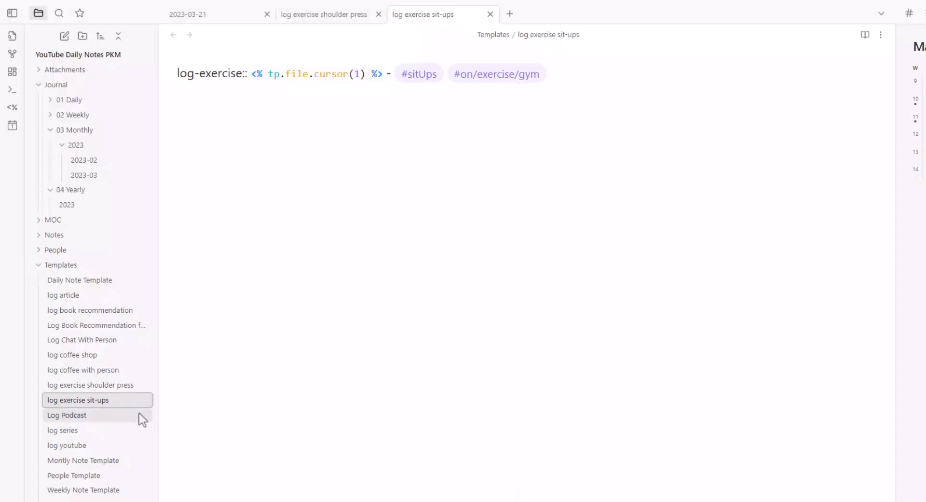
- View the shoulder press template, then create a new untitled note in Templates
{"action": "left_click", "coordinate": [90, 385]}
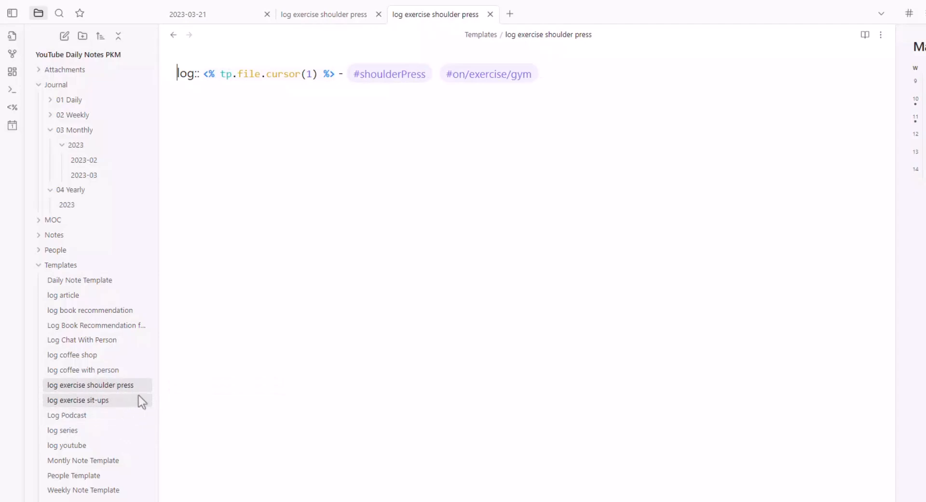
{"action": "mouse_move", "coordinate": [90, 384]}
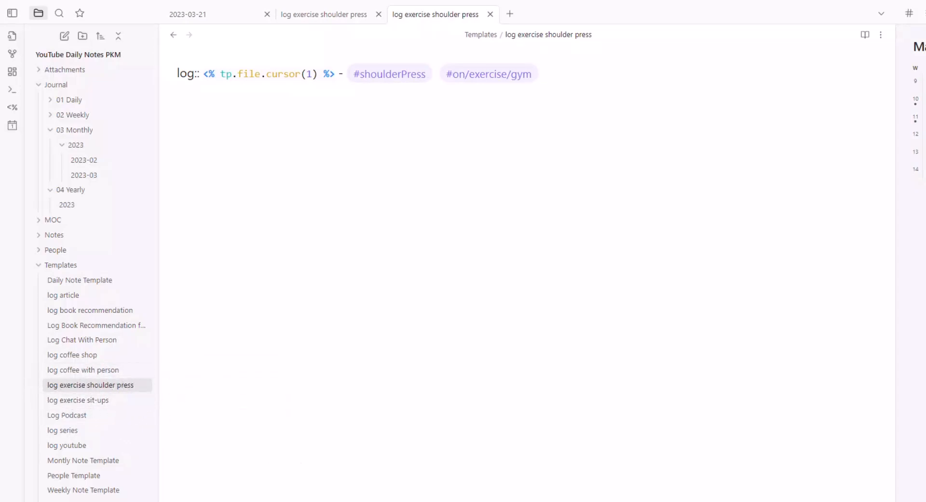
{"action": "left_click", "coordinate": [177, 74]}
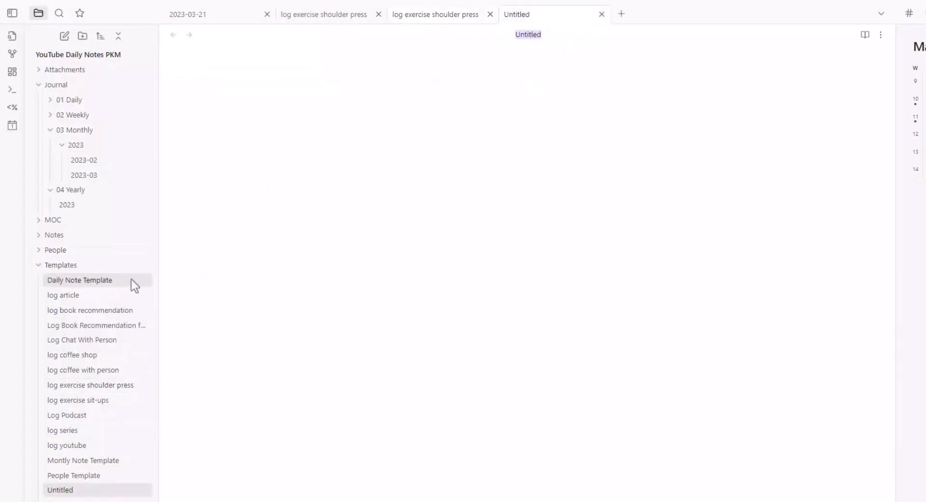
- Name the note 'log exercise' and write its shoulderPress/sitUps suggester code
{"action": "type", "text": "log"}
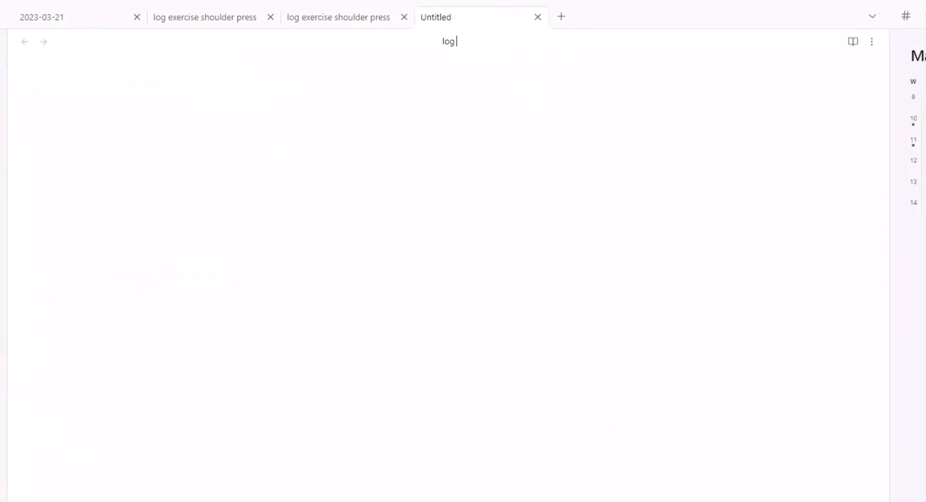
{"action": "type", "text": "exercise"}
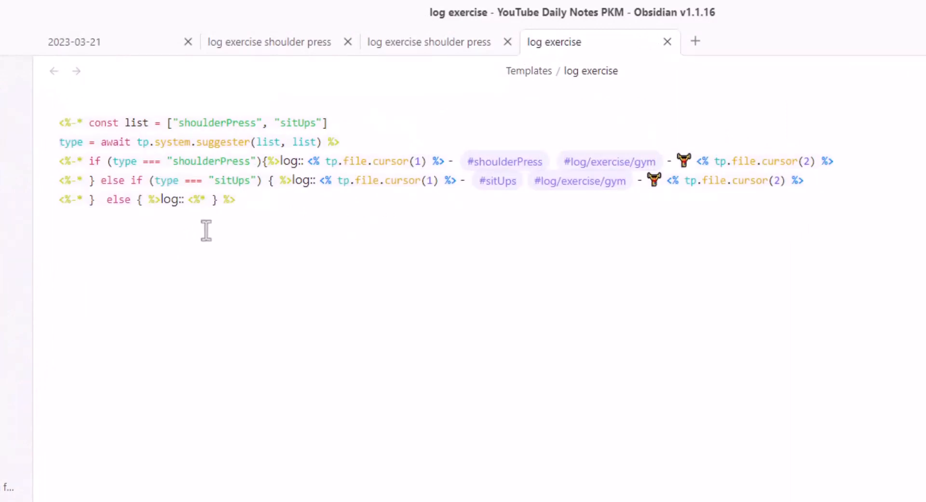
{"action": "mouse_move", "coordinate": [189, 281]}
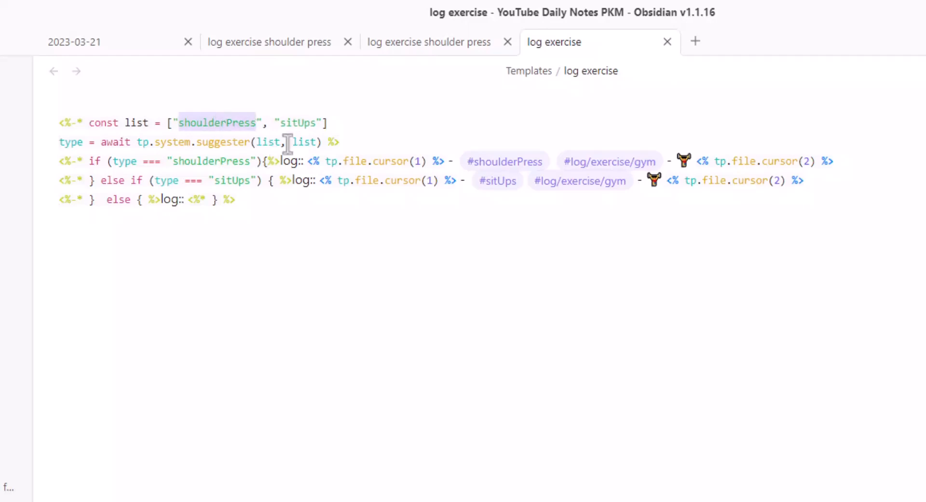
{"action": "mouse_move", "coordinate": [234, 123]}
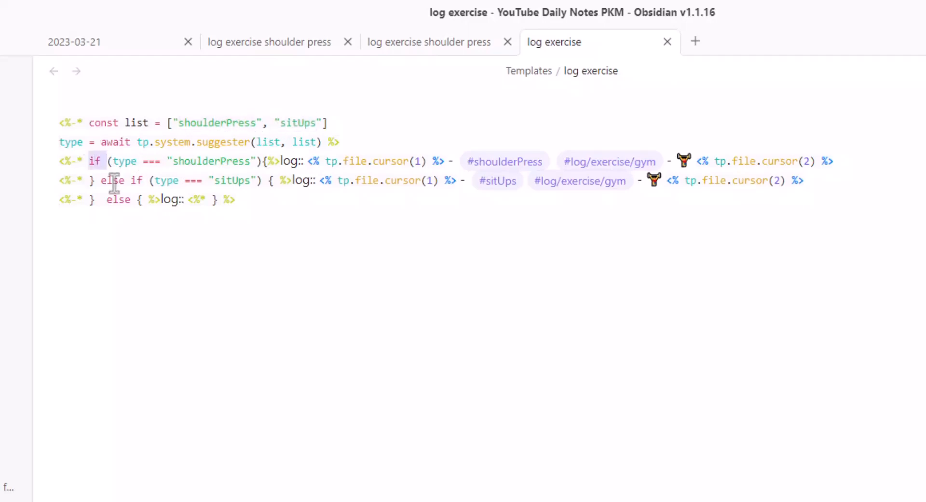
{"action": "left_click", "coordinate": [110, 161]}
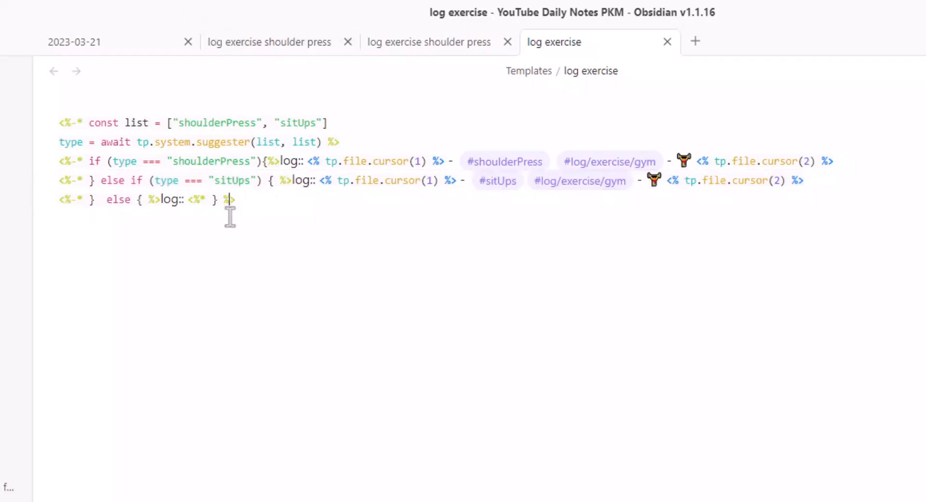
{"action": "left_click", "coordinate": [75, 41]}
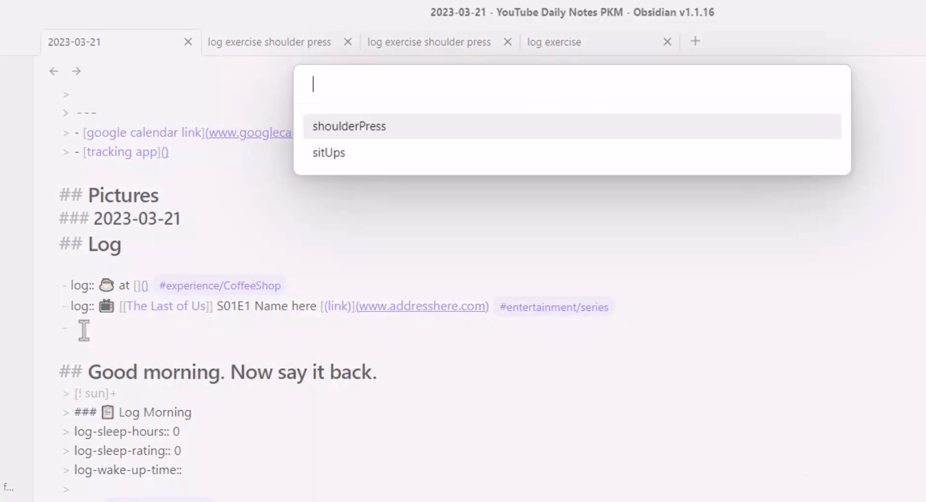
- Log shoulderPress at 50 with the comment 'we went quite heavy with this lift'
{"action": "left_click", "coordinate": [348, 126]}
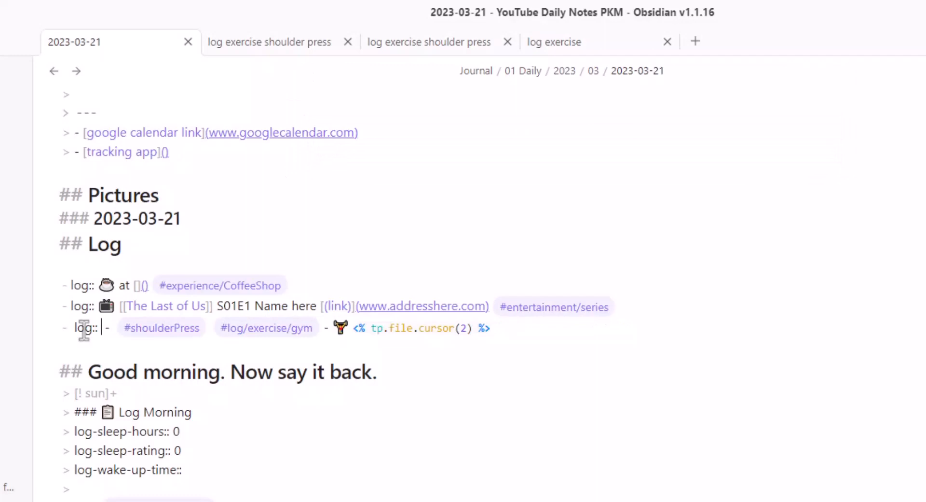
{"action": "type", "text": "50"}
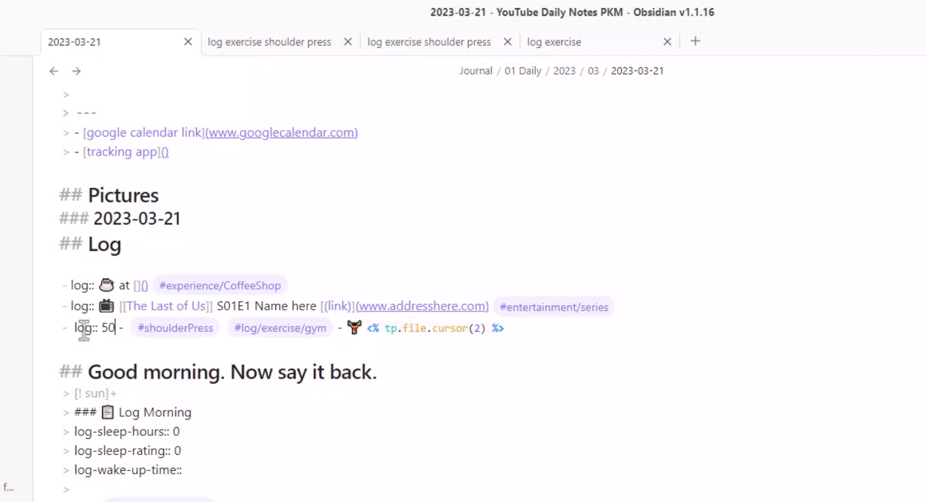
{"action": "key", "text": "Alt+a"}
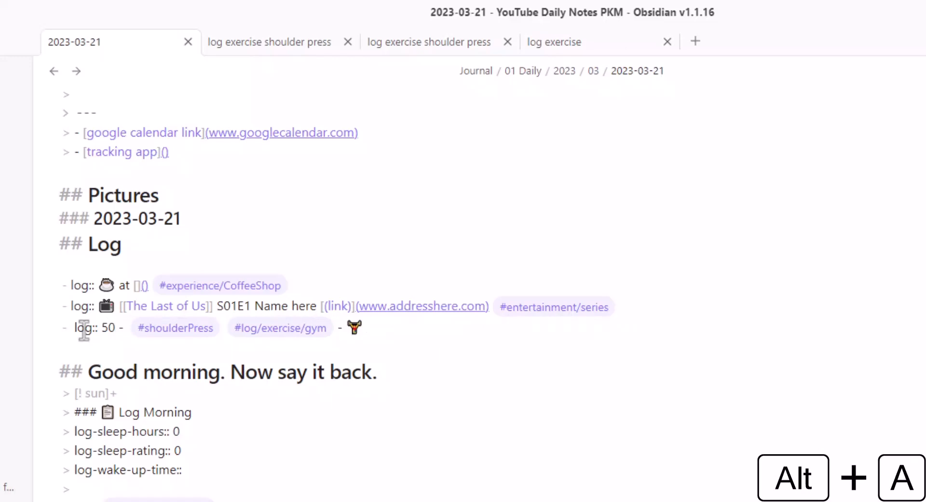
{"action": "type", "text": "we went quite"}
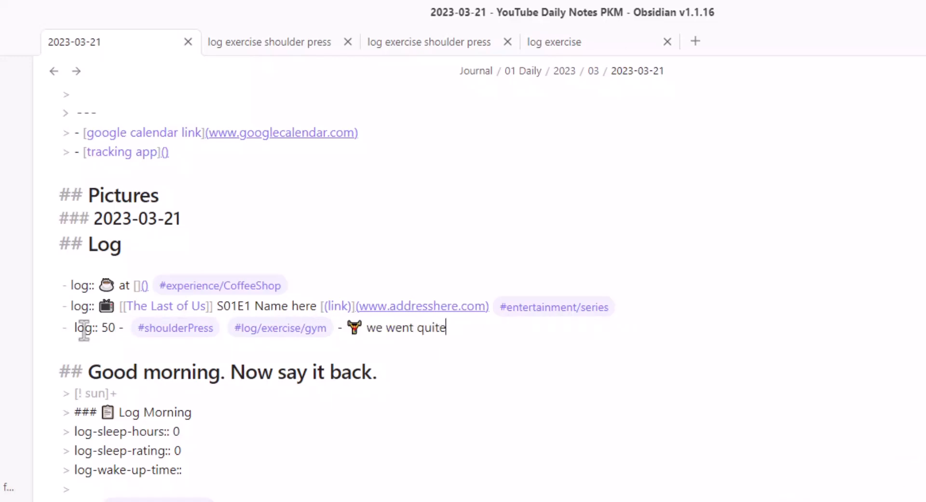
{"action": "type", "text": "heavy with this"}
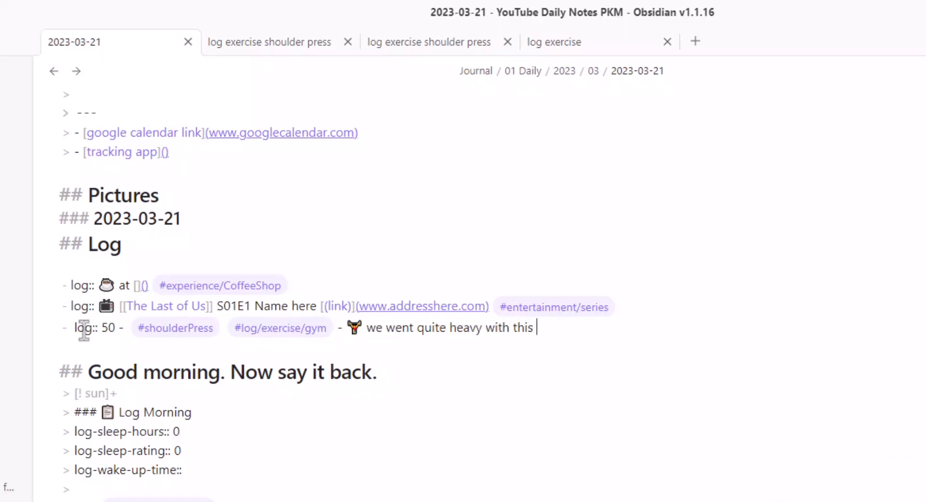
{"action": "type", "text": "lift"}
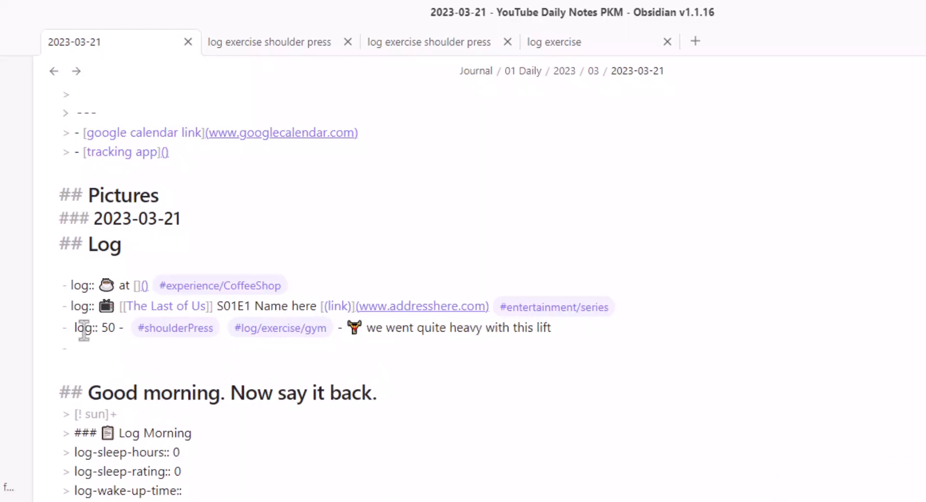
- Add a sitUps log line with the comment 'easy light weight baby'
{"action": "key", "text": "alt+e"}
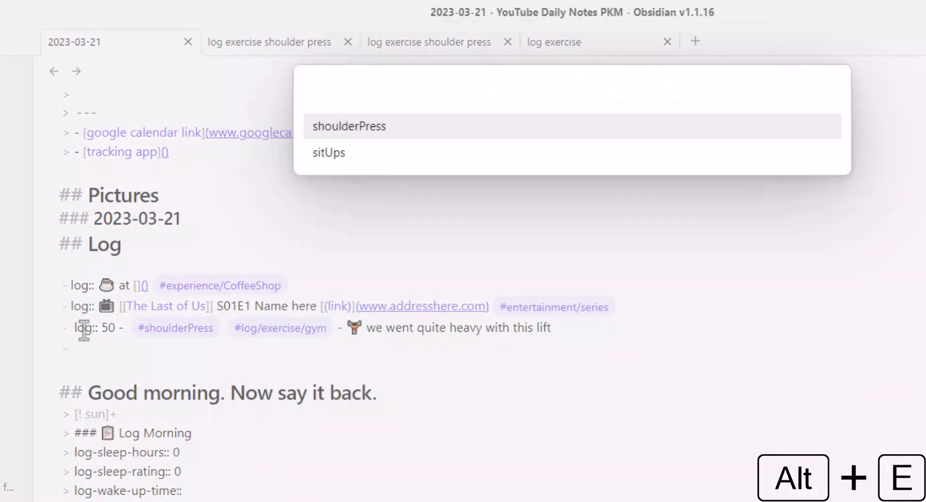
{"action": "left_click", "coordinate": [328, 152]}
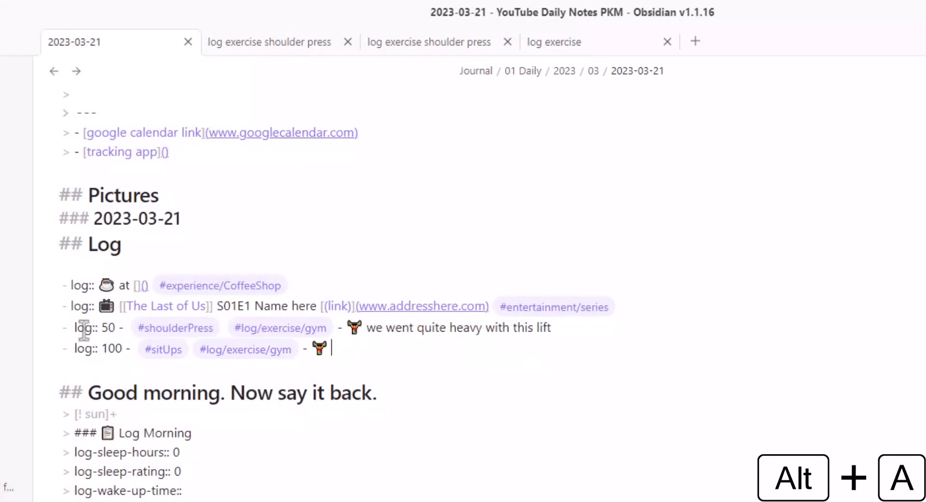
{"action": "type", "text": "easy light weig"}
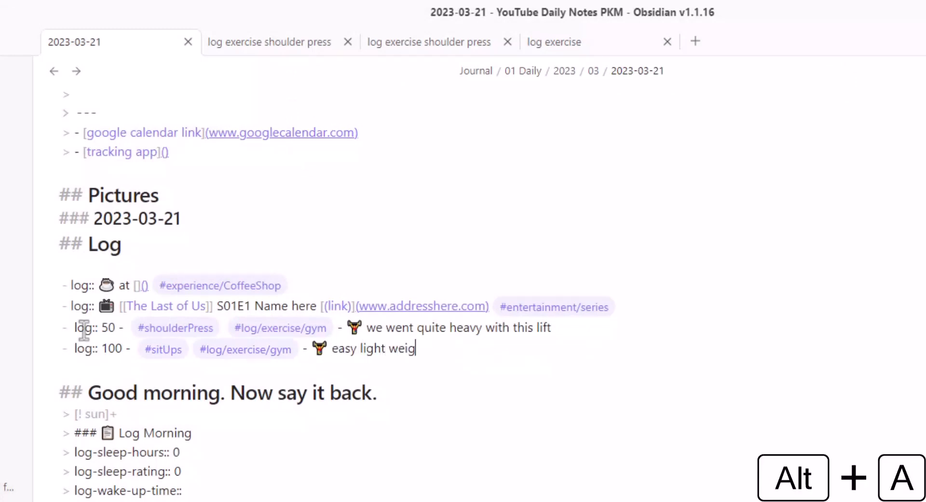
{"action": "type", "text": "ht baby"}
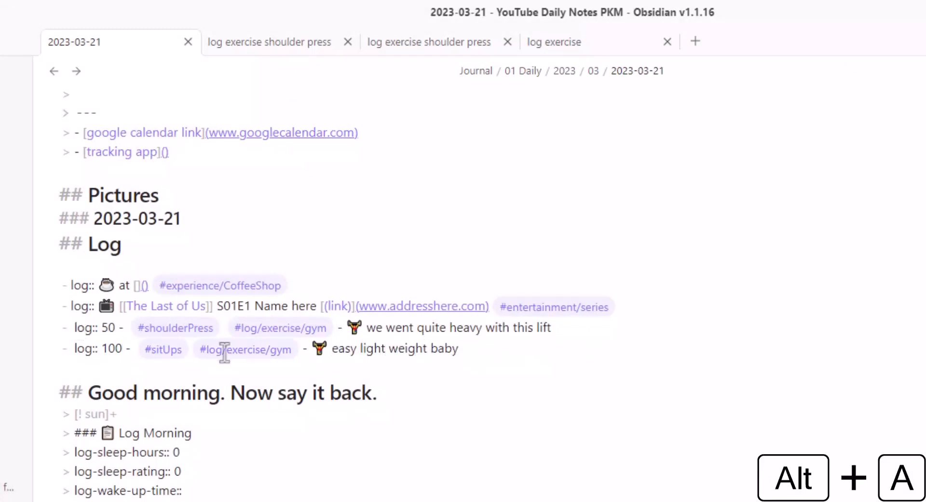
{"action": "mouse_move", "coordinate": [599, 42]}
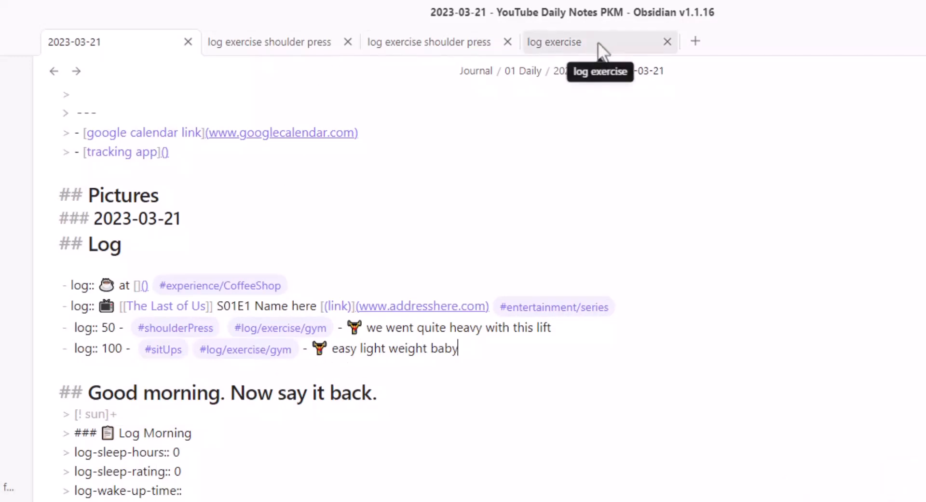
- Append "pushUps" to the template's const list array and test it in the daily note
{"action": "left_click", "coordinate": [591, 42]}
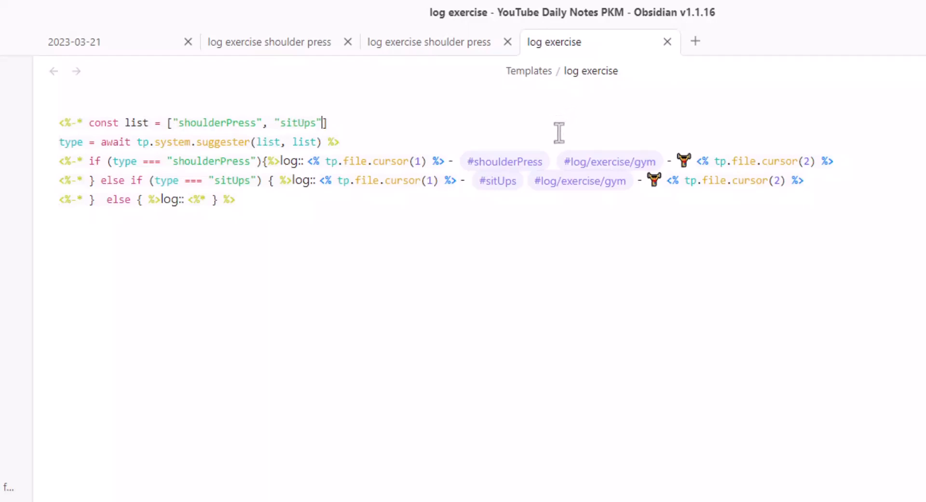
{"action": "type", "text": ", \"pushUps\""}
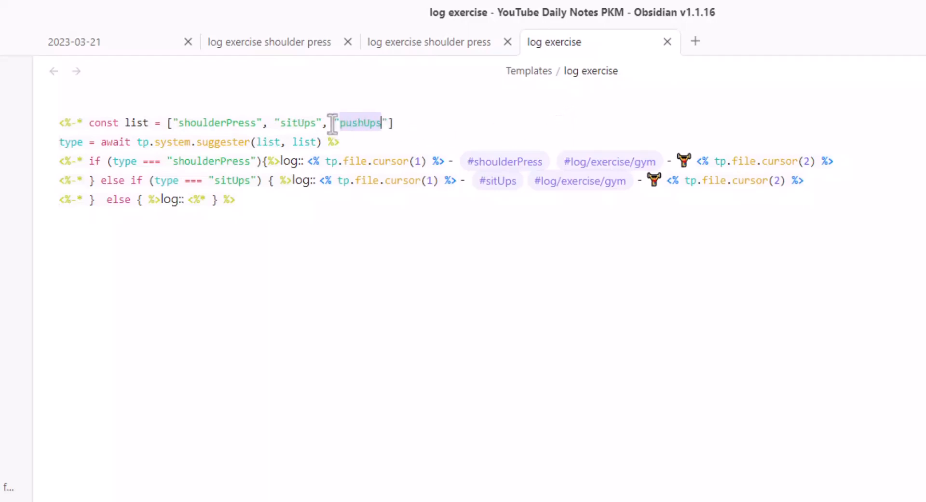
{"action": "left_click", "coordinate": [176, 123]}
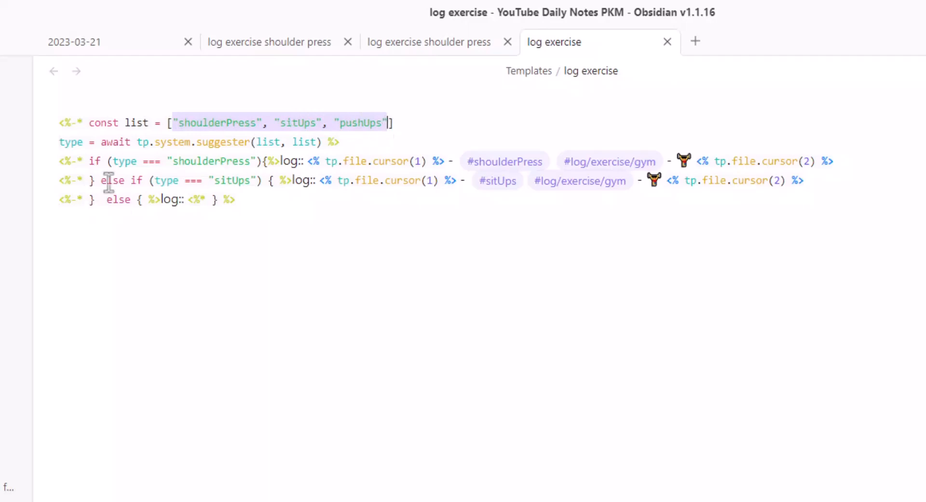
{"action": "mouse_move", "coordinate": [235, 187]}
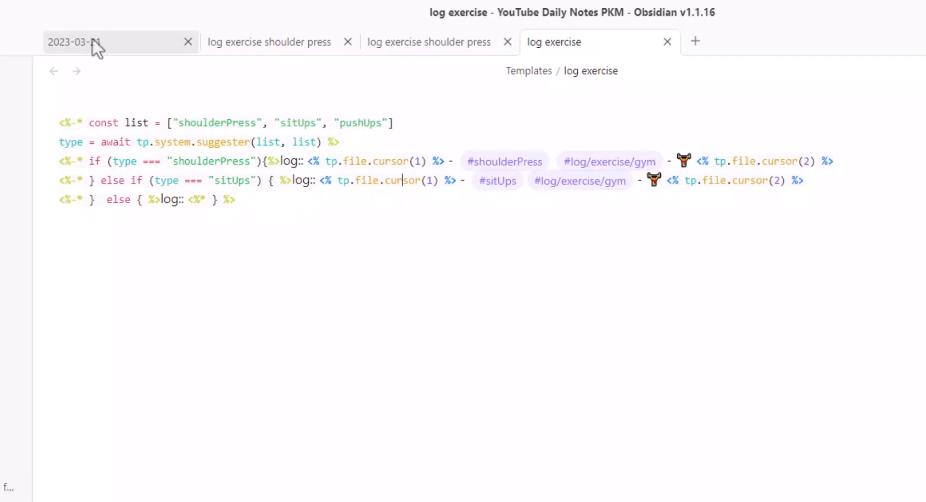
{"action": "left_click", "coordinate": [71, 42]}
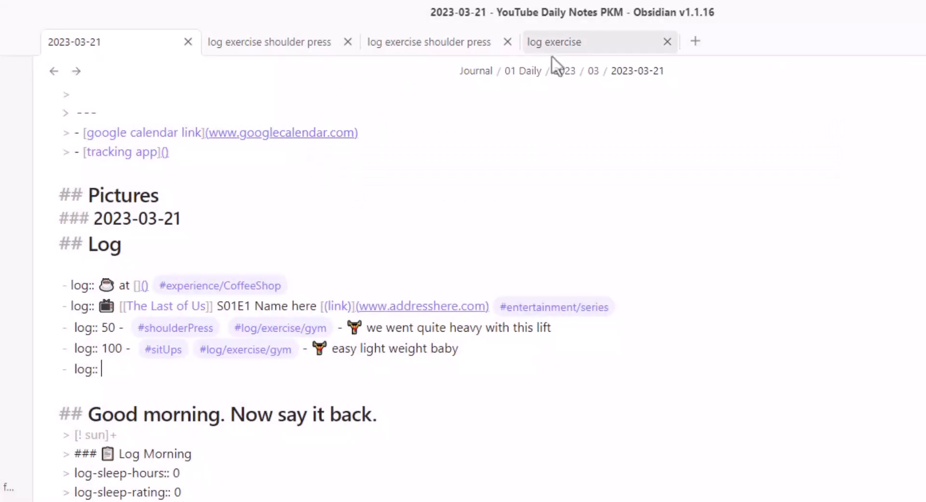
{"action": "left_click", "coordinate": [554, 42]}
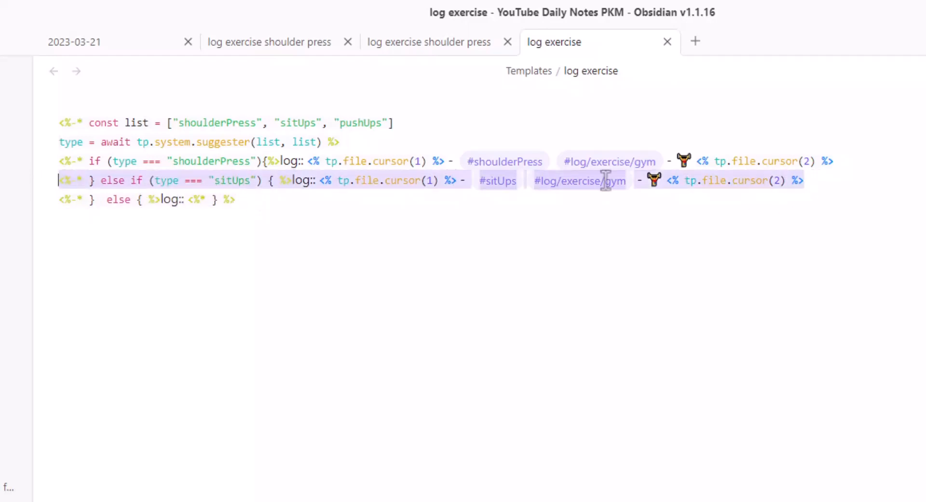
- Duplicate the sitUps else-if line into a "pushUps" branch tagged #pushUps
{"action": "key", "text": "Enter"}
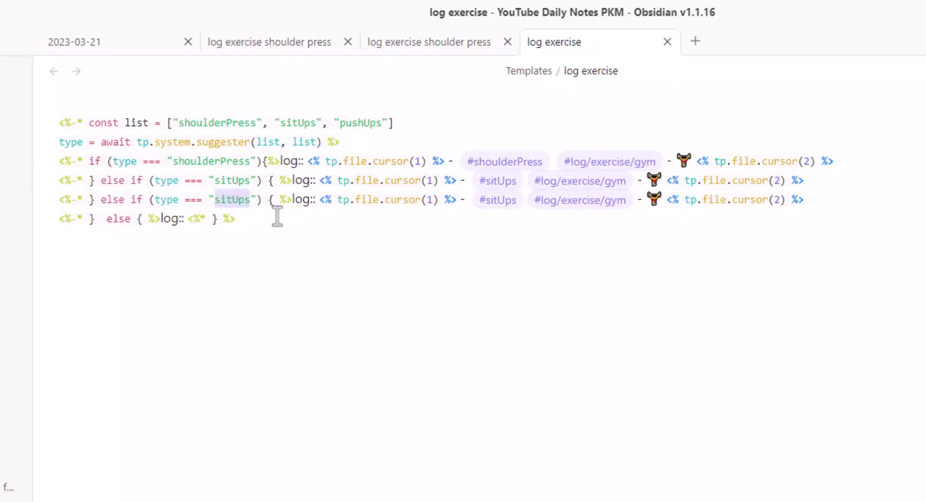
{"action": "type", "text": "pushUps"}
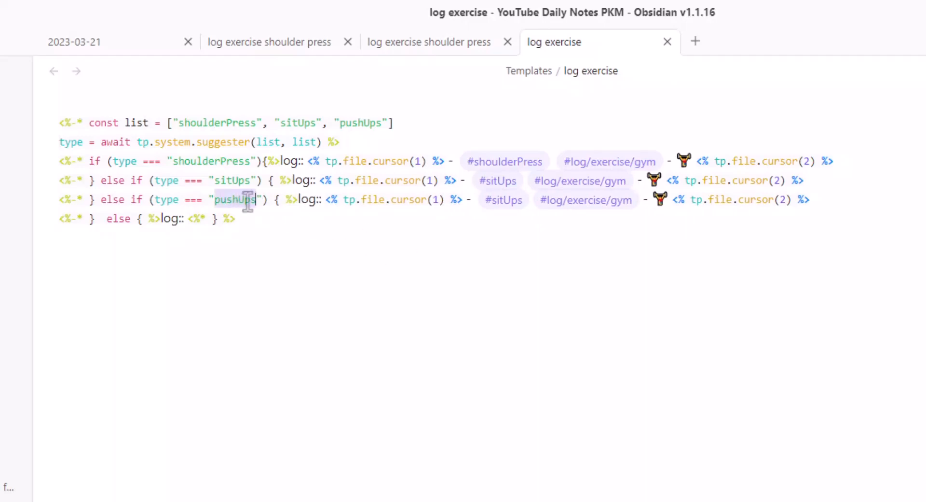
{"action": "mouse_move", "coordinate": [497, 225]}
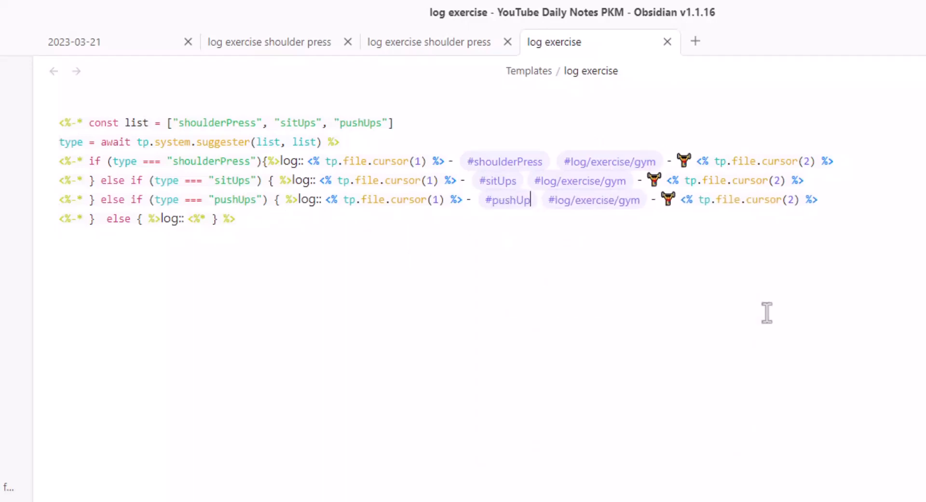
{"action": "type", "text": "s"}
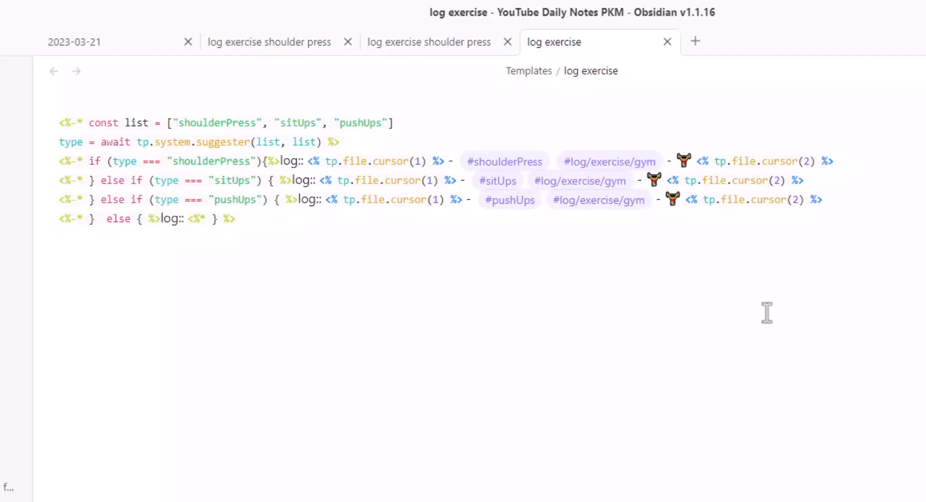
{"action": "left_click", "coordinate": [534, 200]}
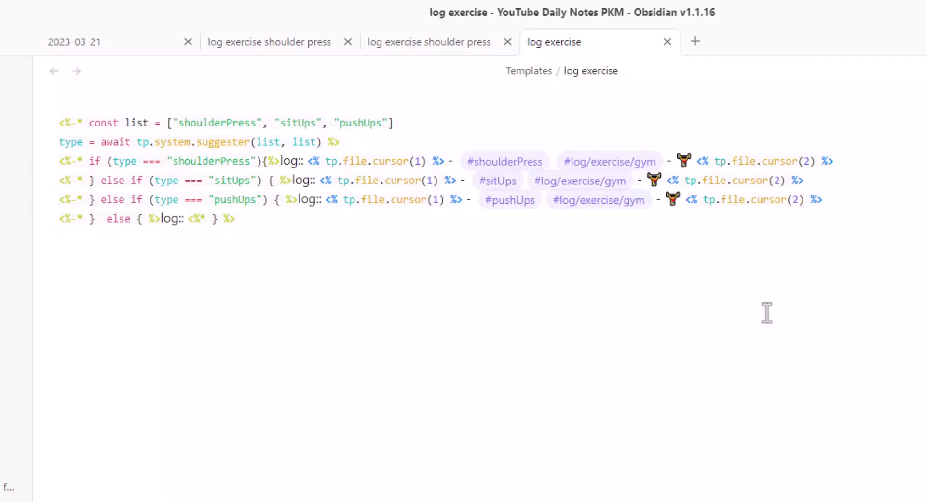
{"action": "left_click", "coordinate": [74, 42]}
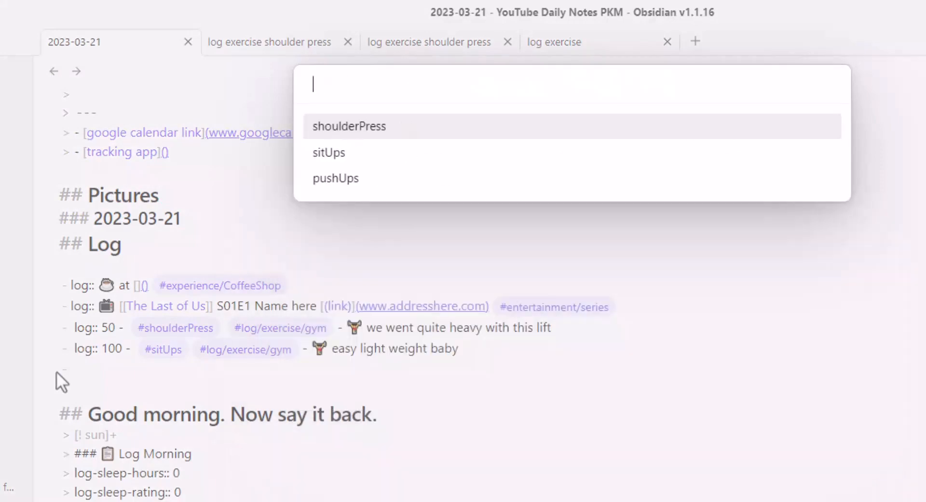
- Log pushUps at 100 with the comment 'chest pump babyyy'
{"action": "left_click", "coordinate": [336, 178]}
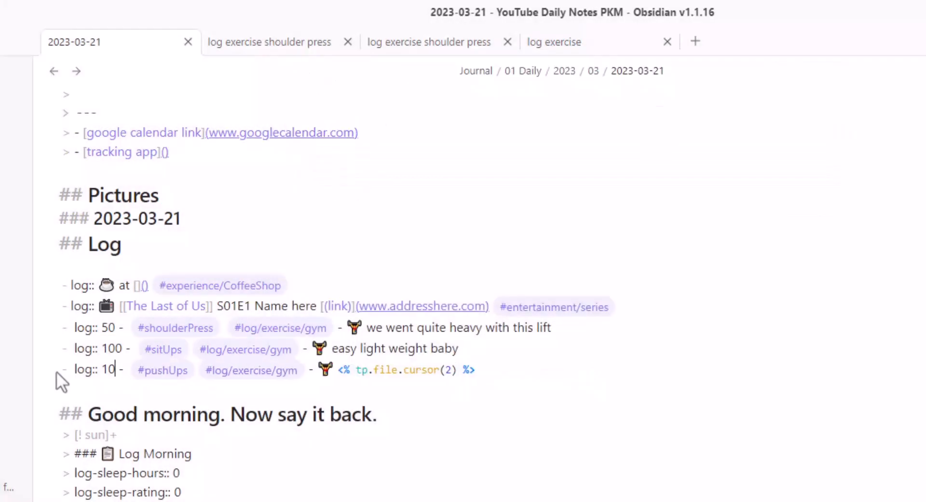
{"action": "type", "text": "0"}
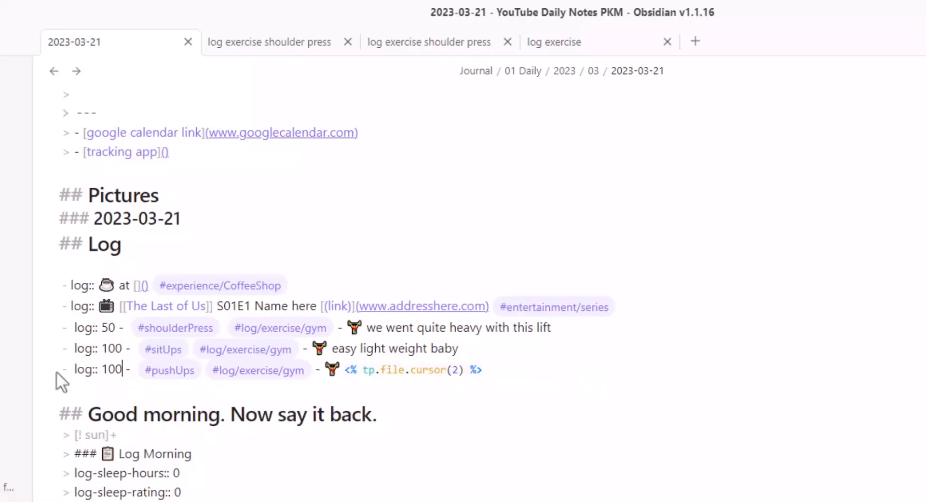
{"action": "type", "text": "ches"}
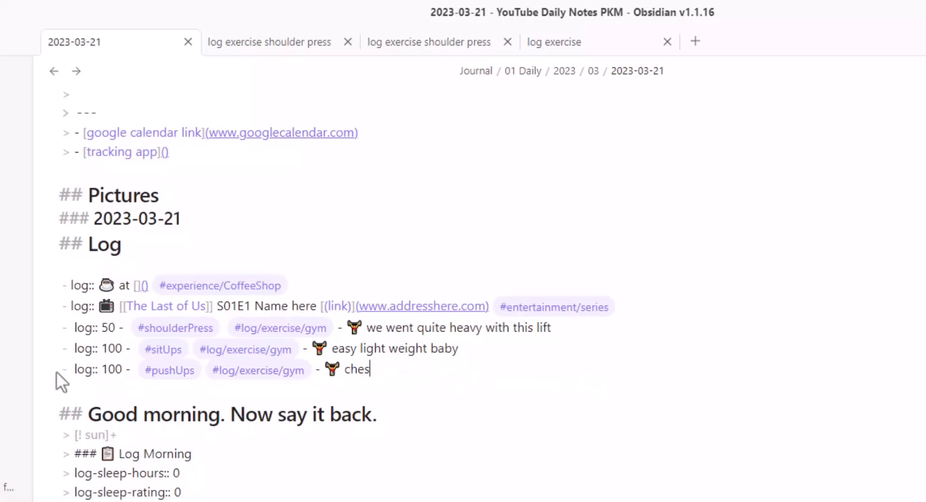
{"action": "type", "text": "t pump baby"}
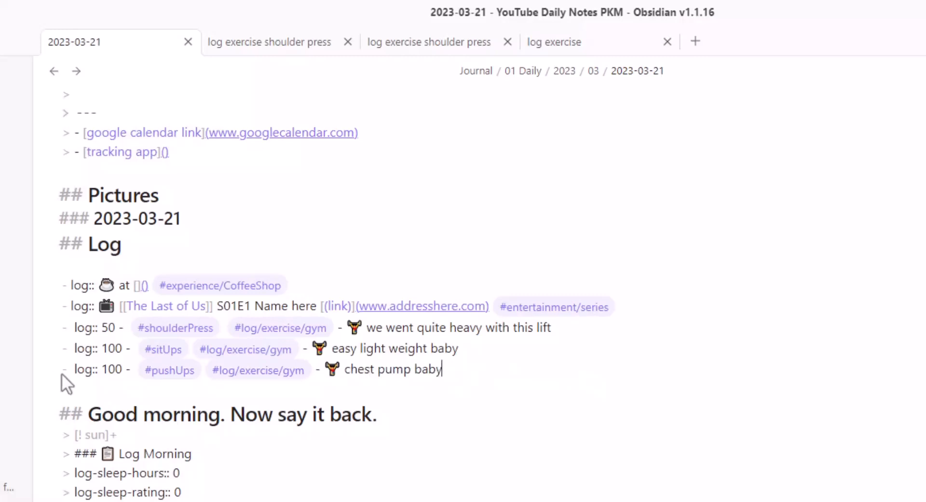
{"action": "type", "text": "yy"}
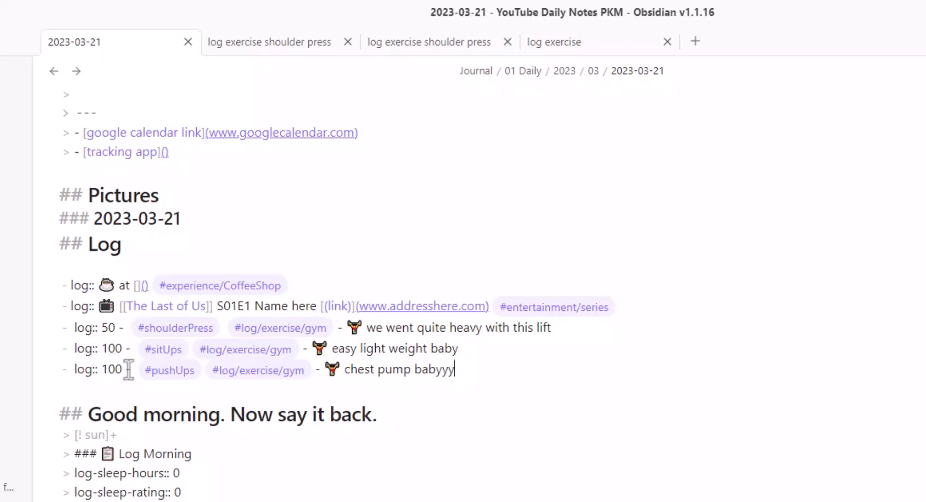
{"action": "mouse_move", "coordinate": [482, 374]}
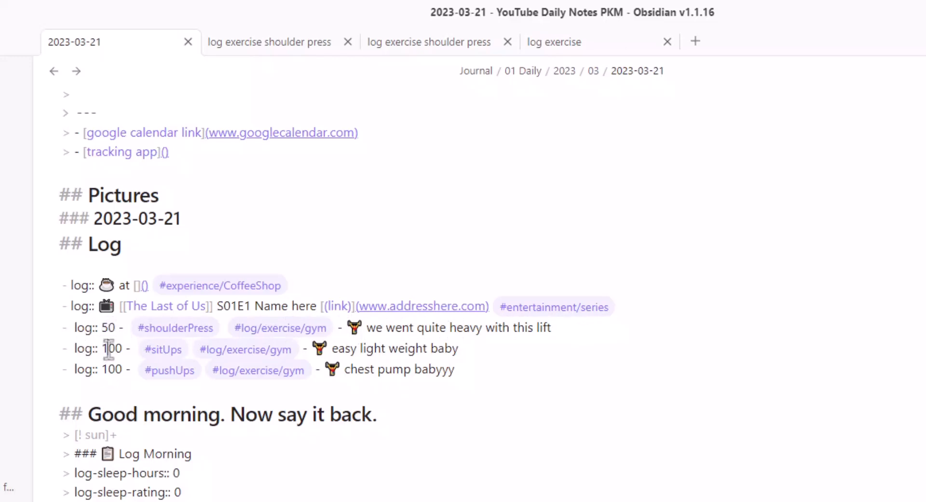
{"action": "mouse_move", "coordinate": [111, 327]}
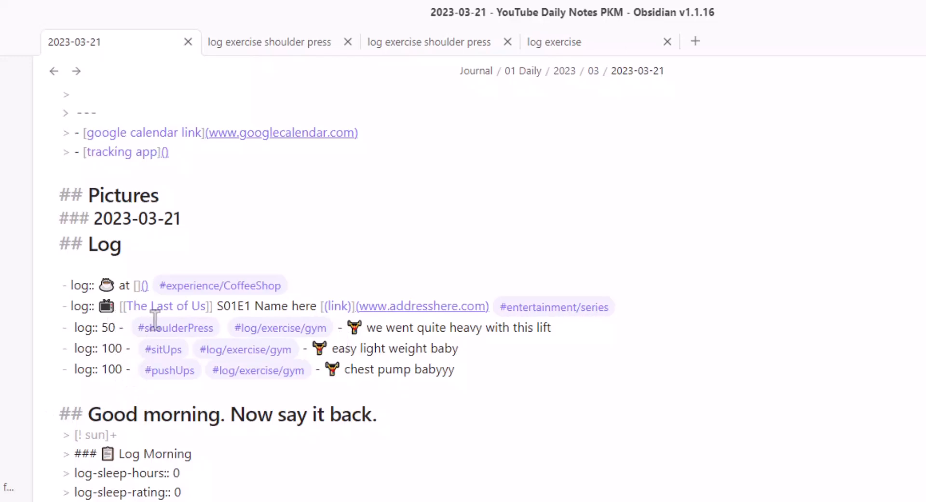
{"action": "mouse_move", "coordinate": [332, 328]}
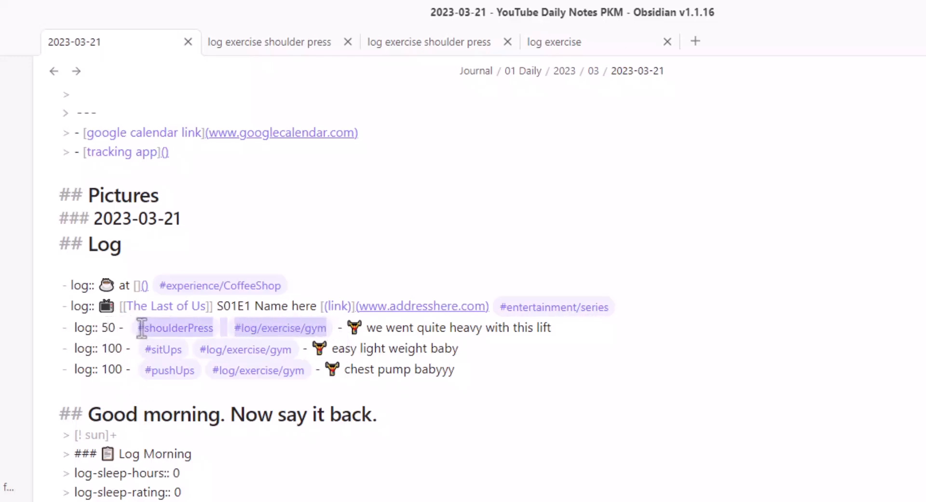
{"action": "mouse_move", "coordinate": [305, 306]}
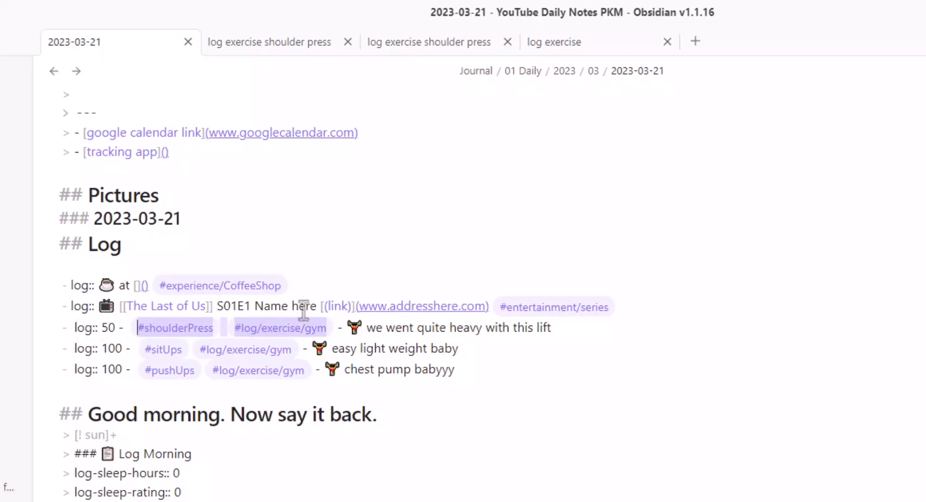
{"action": "mouse_move", "coordinate": [545, 341]}
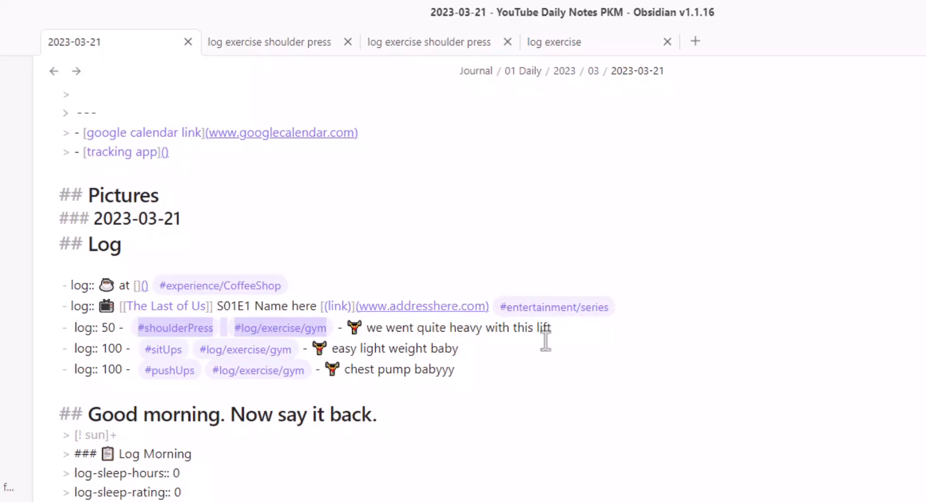
{"action": "mouse_move", "coordinate": [534, 317]}
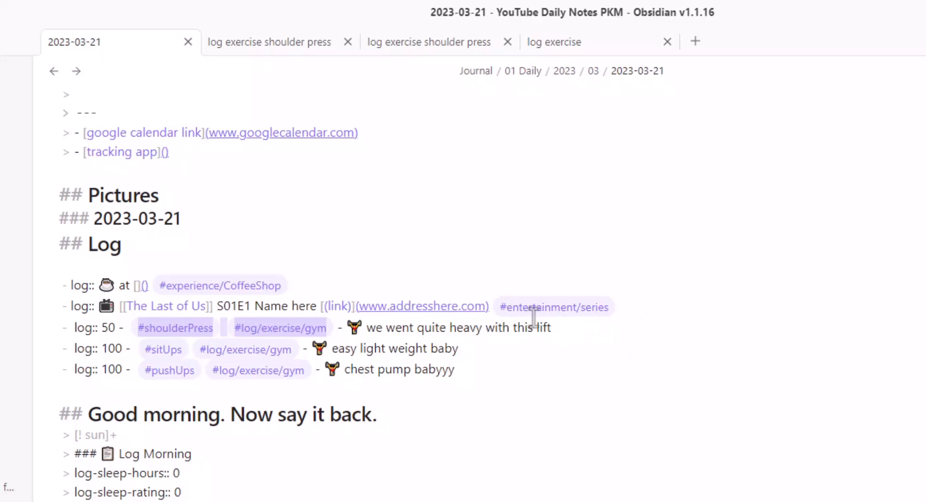
{"action": "mouse_move", "coordinate": [547, 313]}
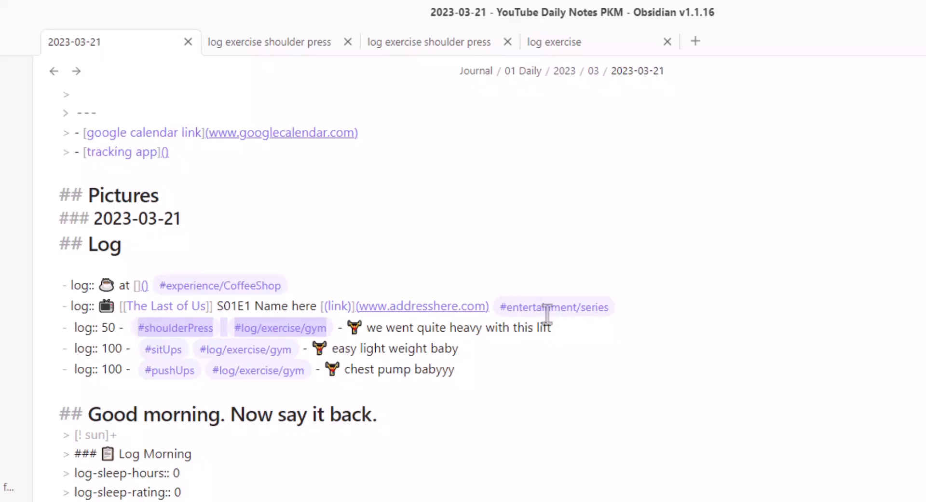